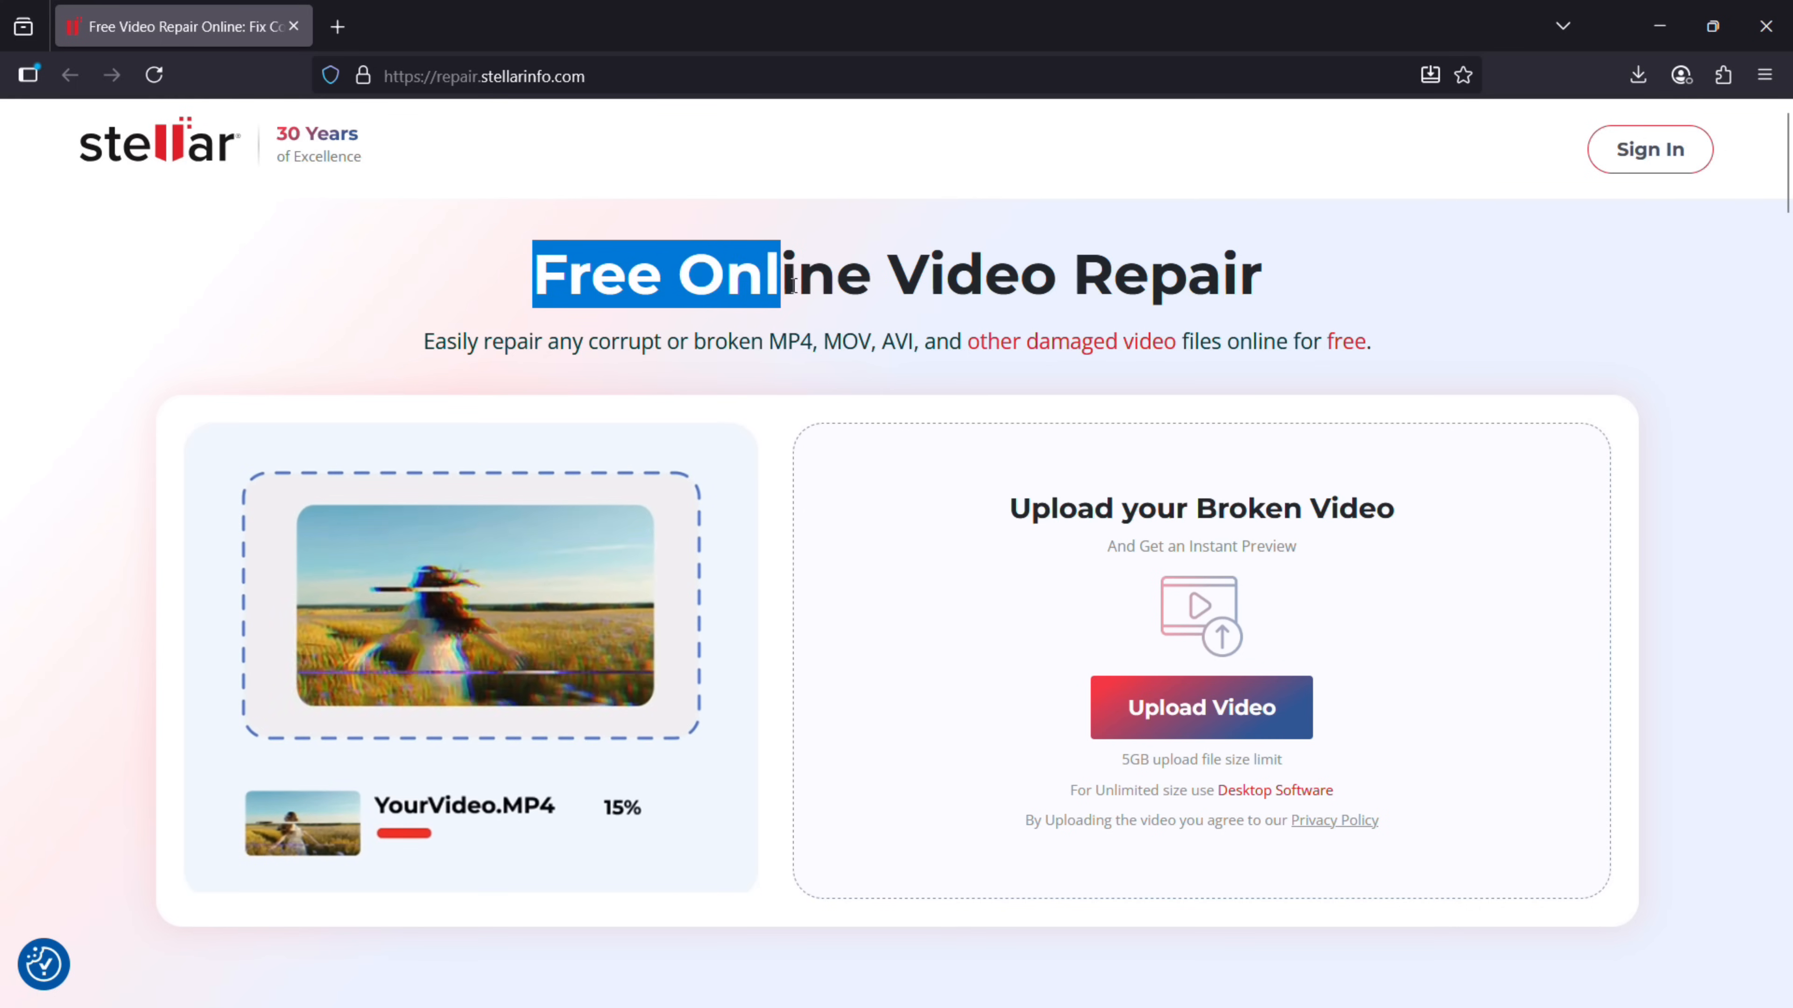
Scroll through the Stellar repair page and highlight its list of supported video formats
{"action": "scroll", "scroll_direction": "down", "scroll_amount": 3}
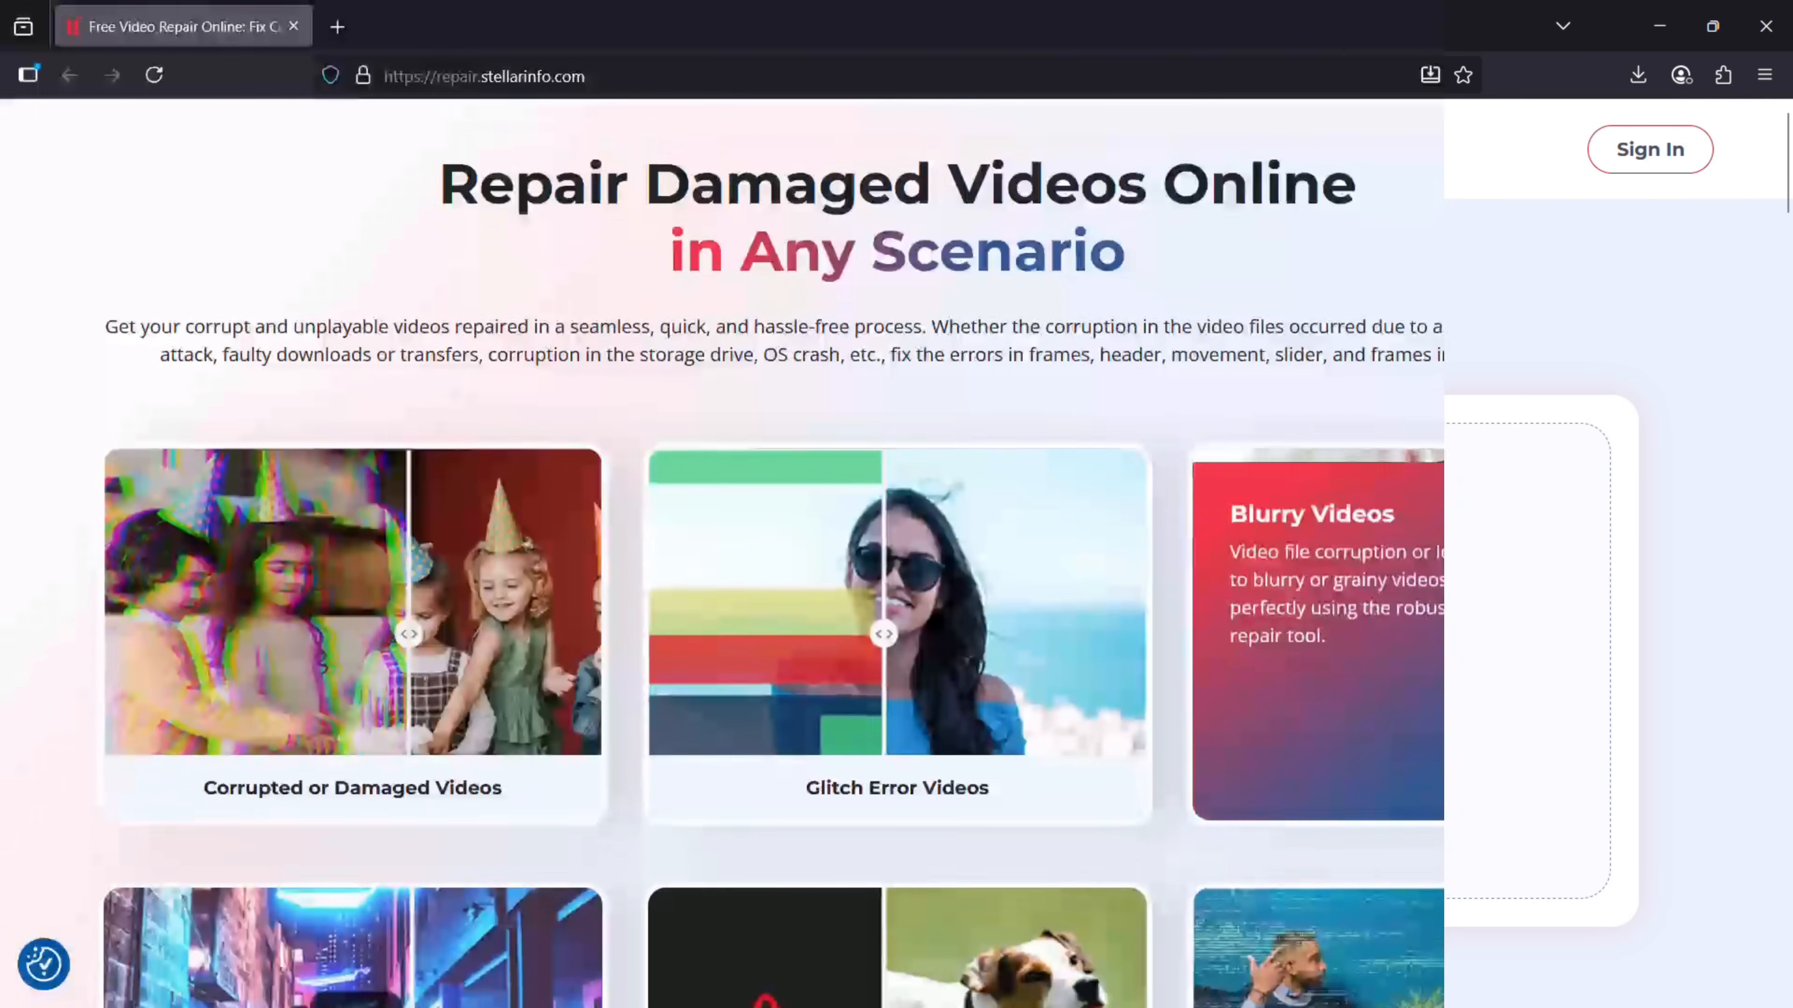
{"action": "scroll", "scroll_direction": "down", "scroll_amount": 3}
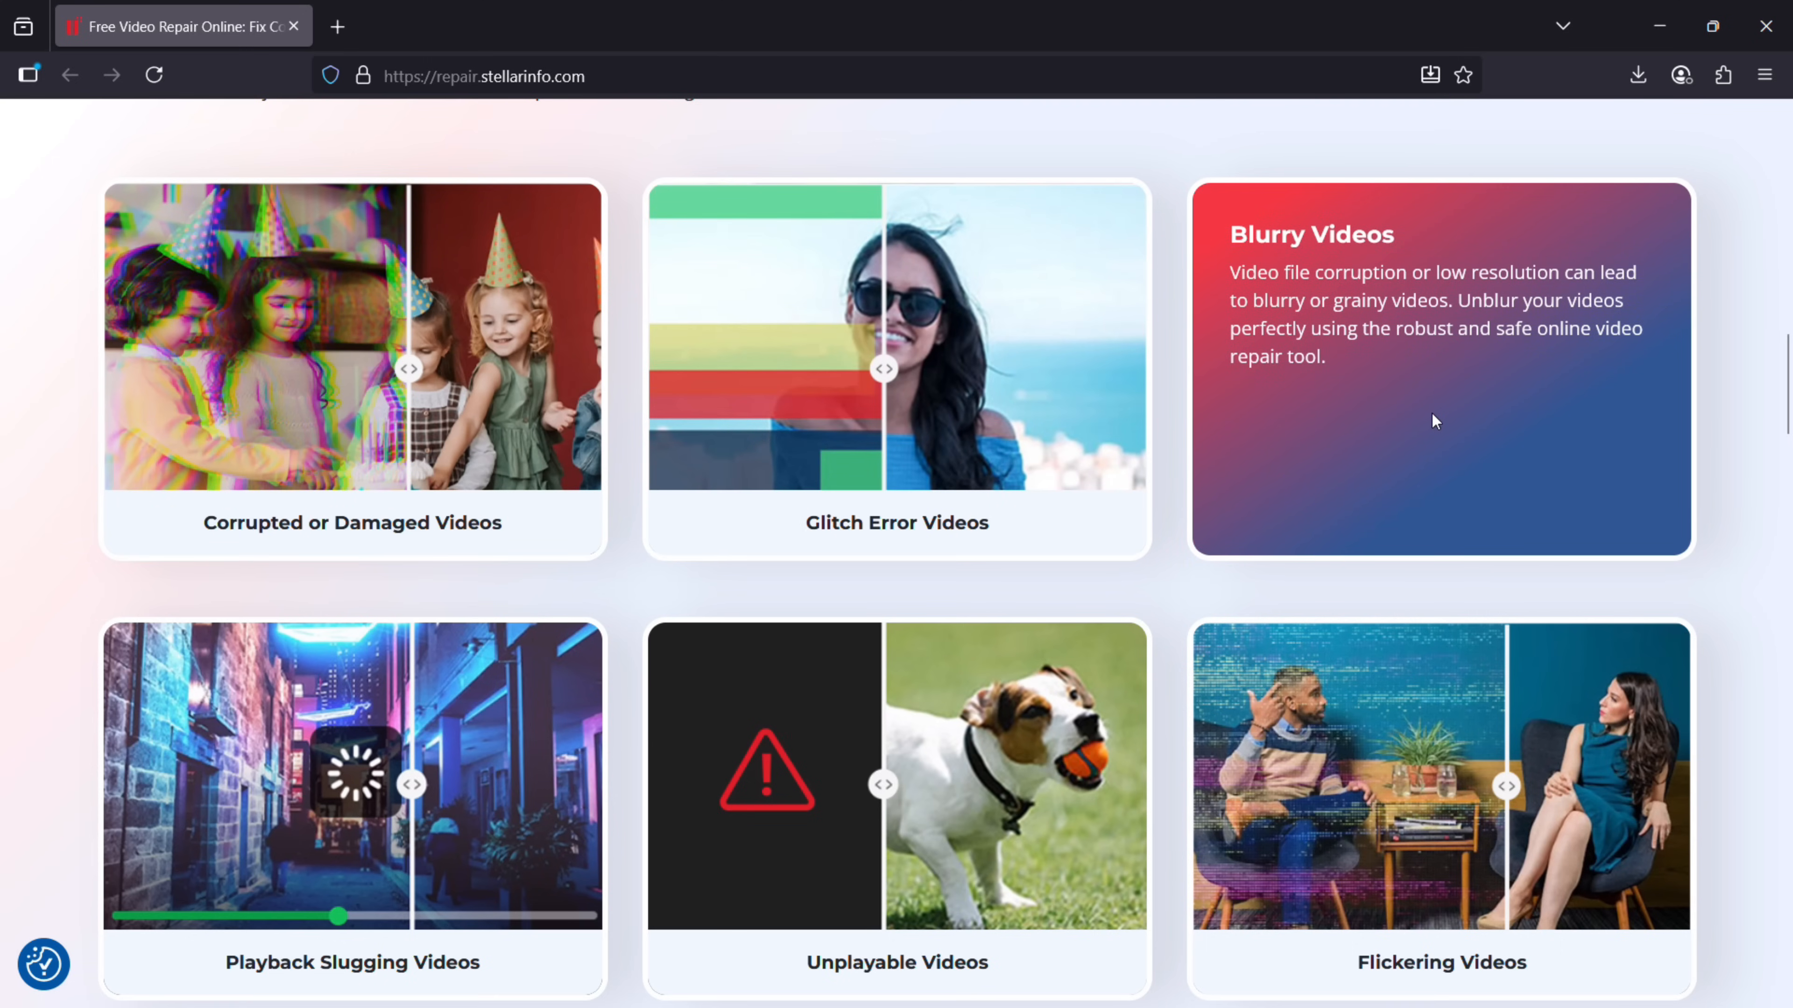
{"action": "mouse_move", "coordinate": [1497, 353]}
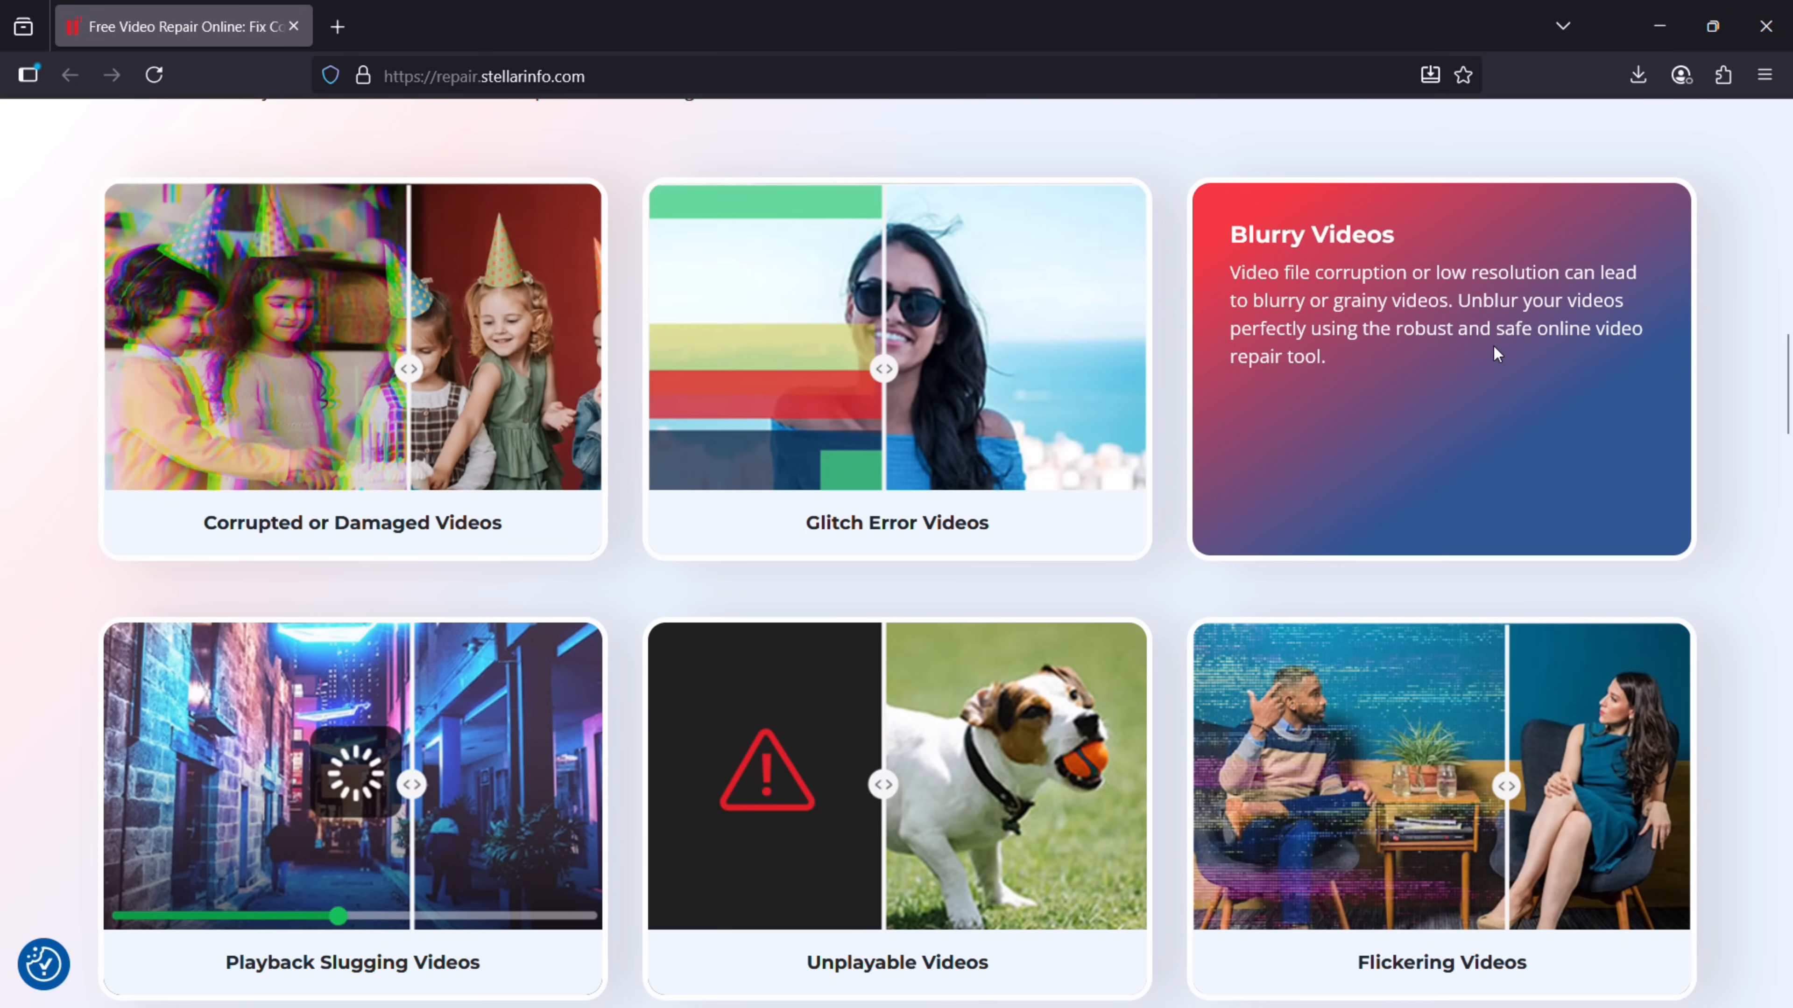
{"action": "scroll", "scroll_direction": "down", "scroll_amount": 3}
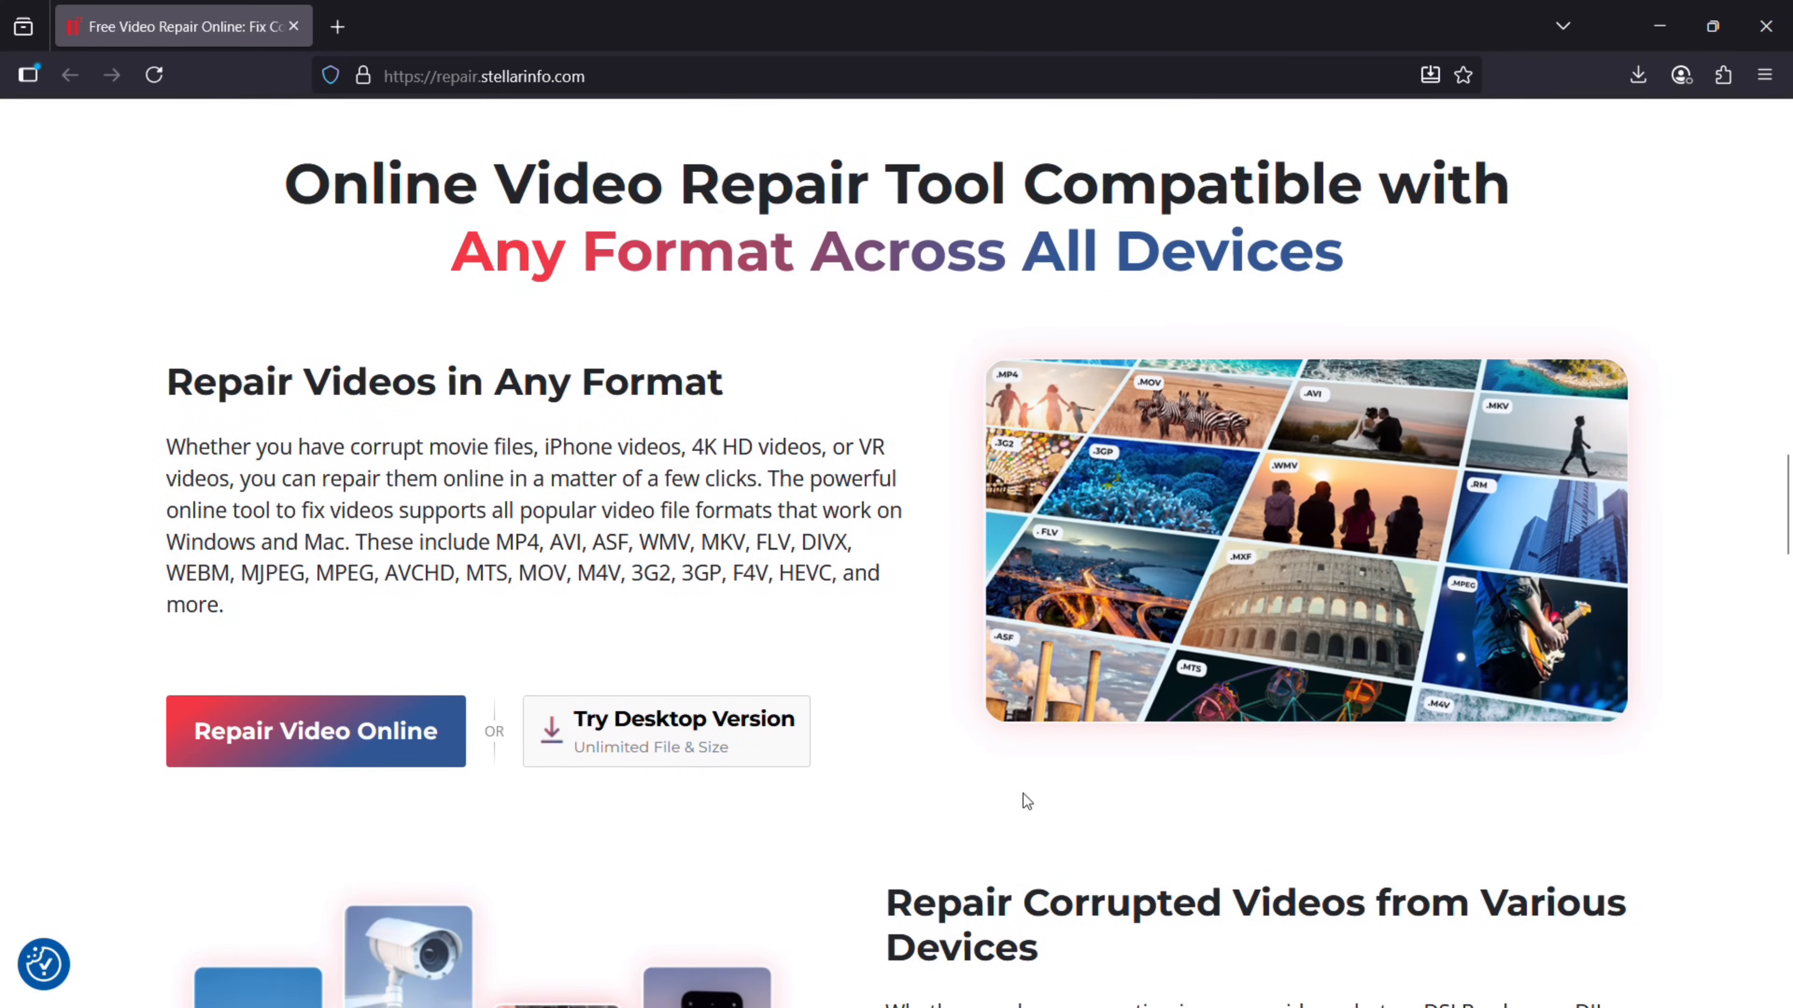
{"action": "mouse_move", "coordinate": [503, 540]}
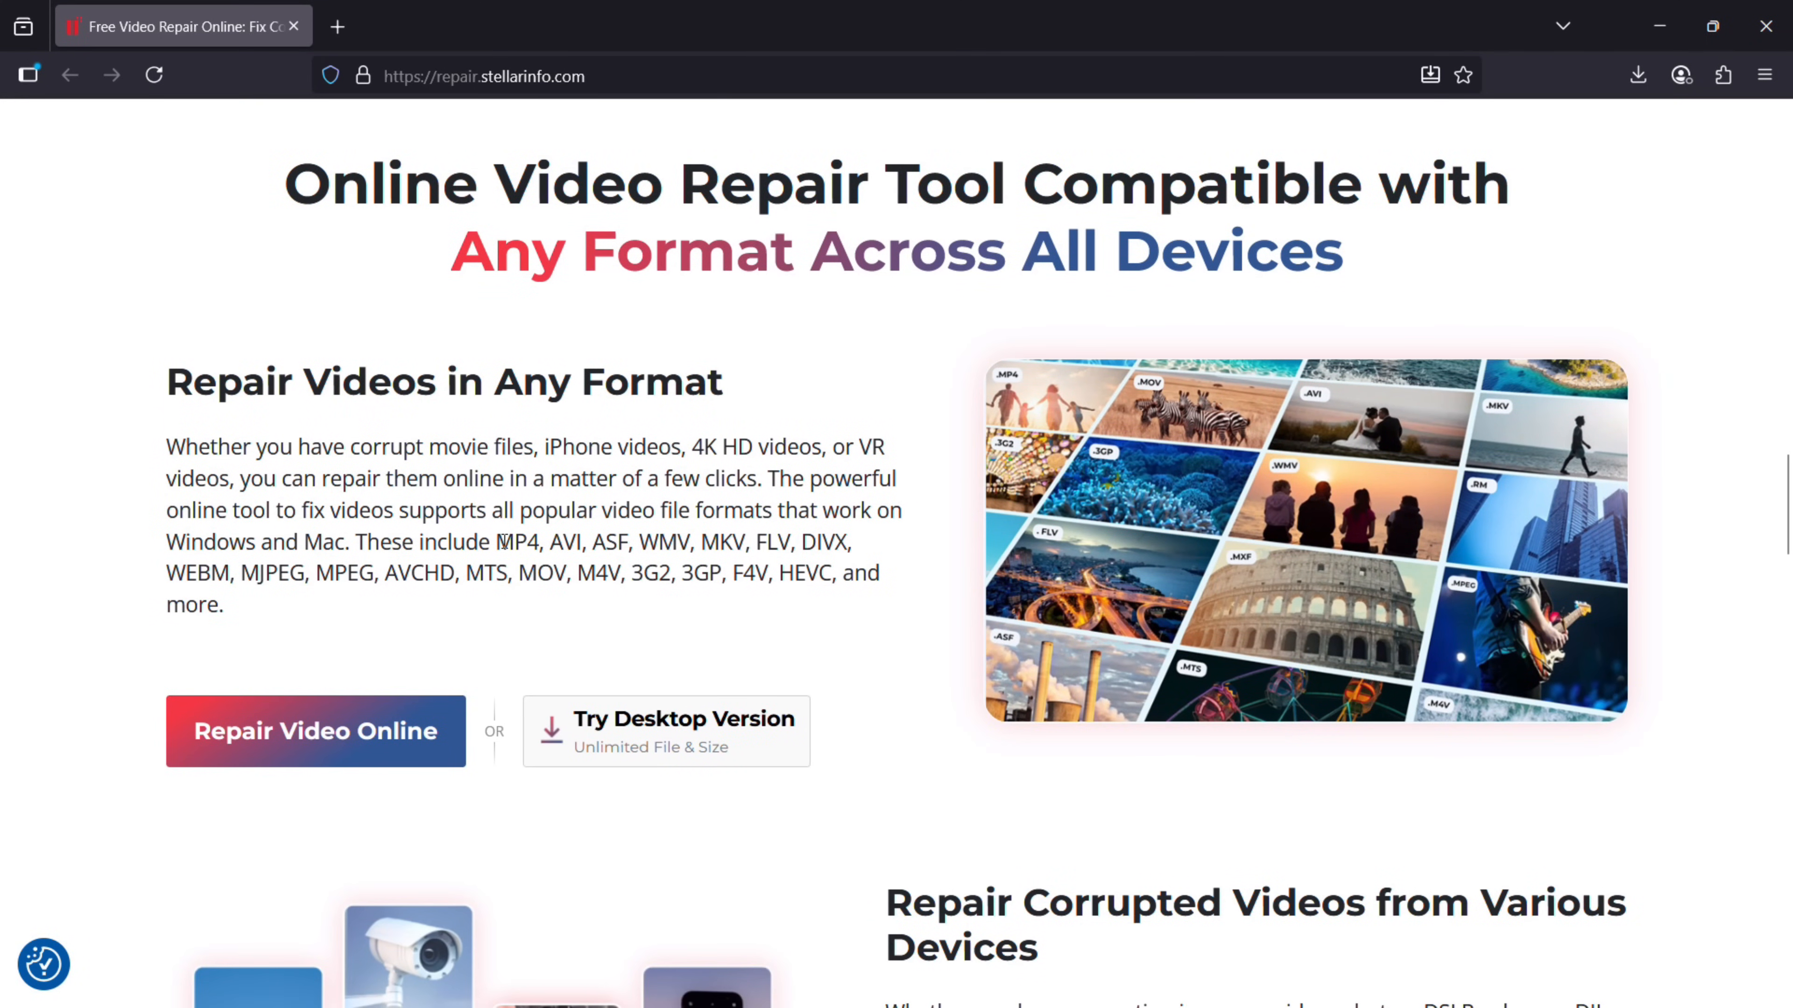
{"action": "left_click_drag", "start_coordinate": [500, 541], "coordinate": [832, 573]}
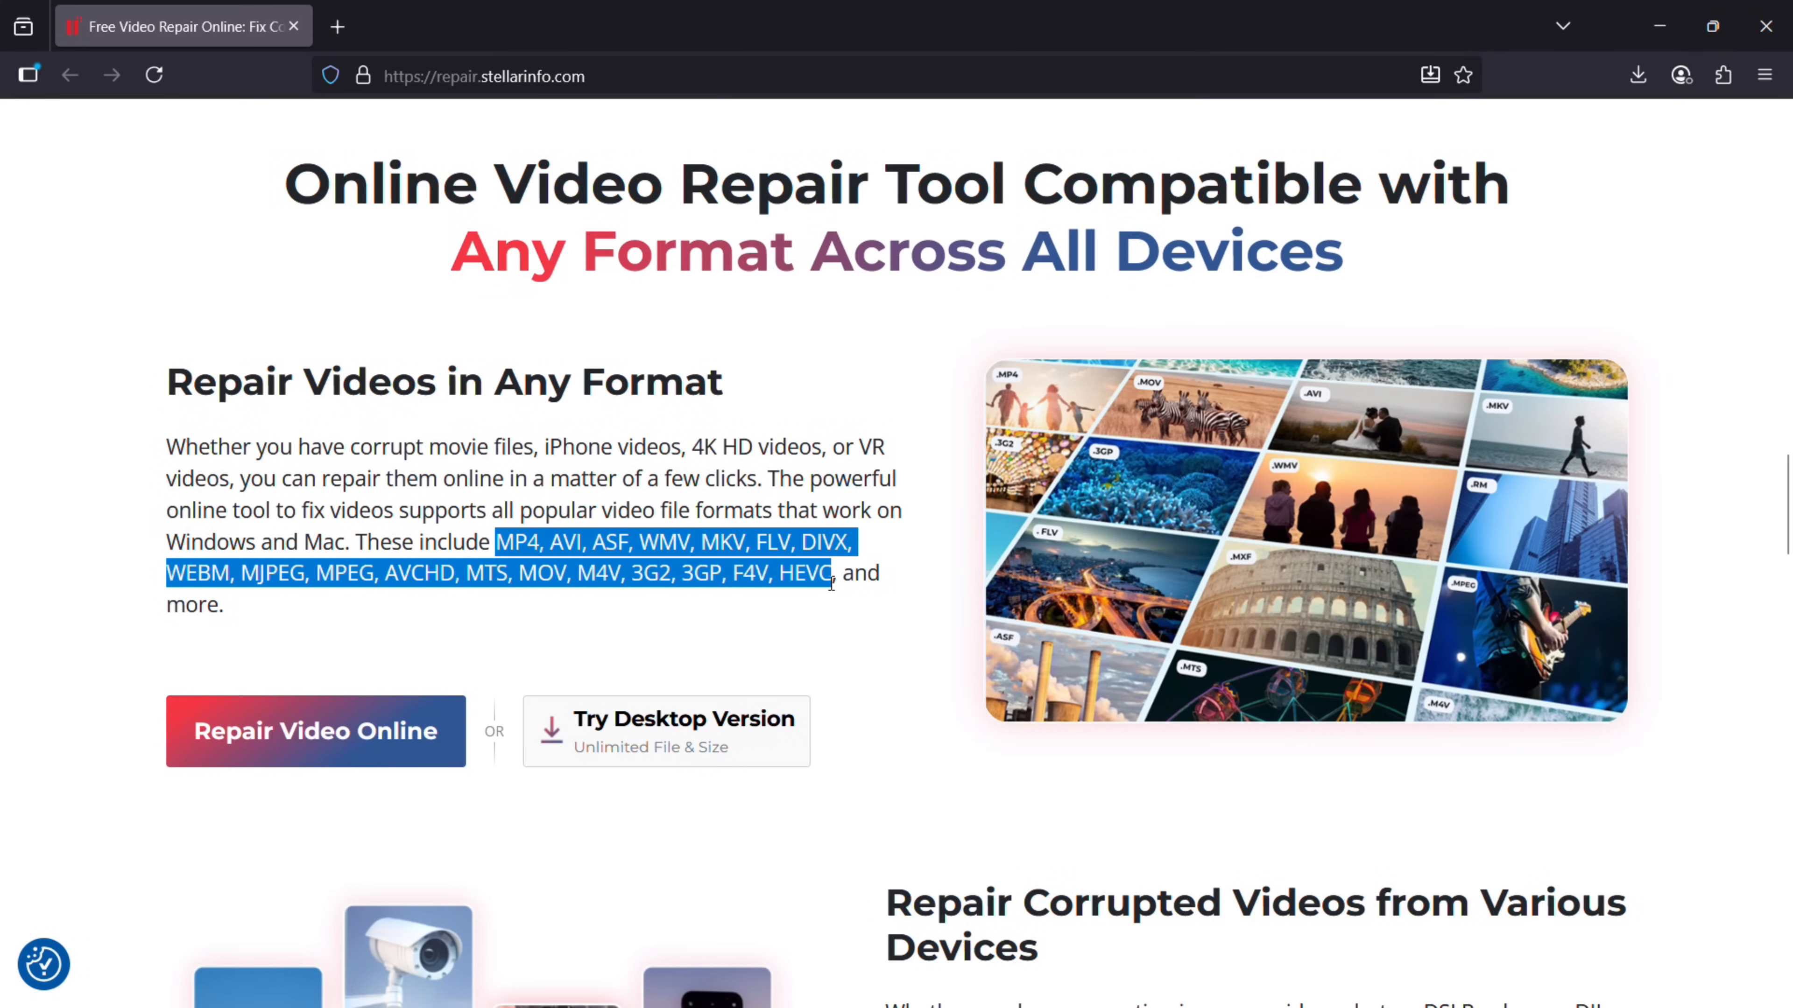
{"action": "scroll", "scroll_direction": "down", "scroll_amount": 3}
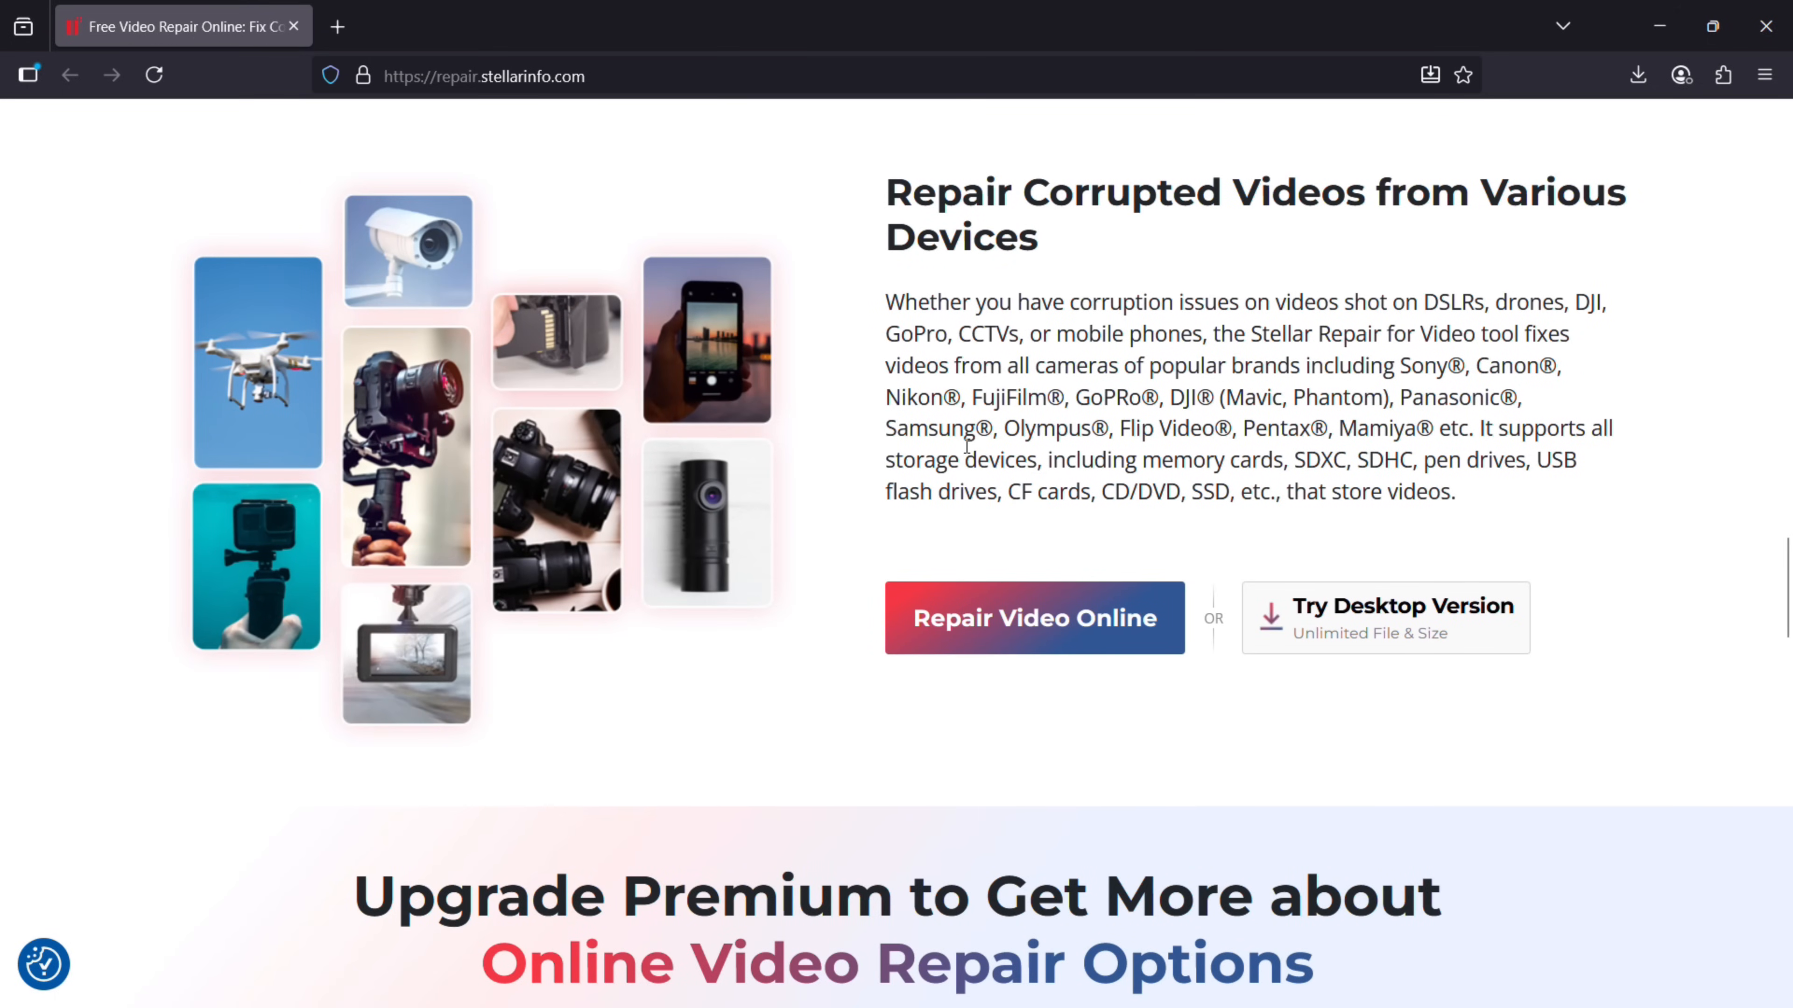
{"action": "scroll", "scroll_direction": "down", "scroll_amount": 3}
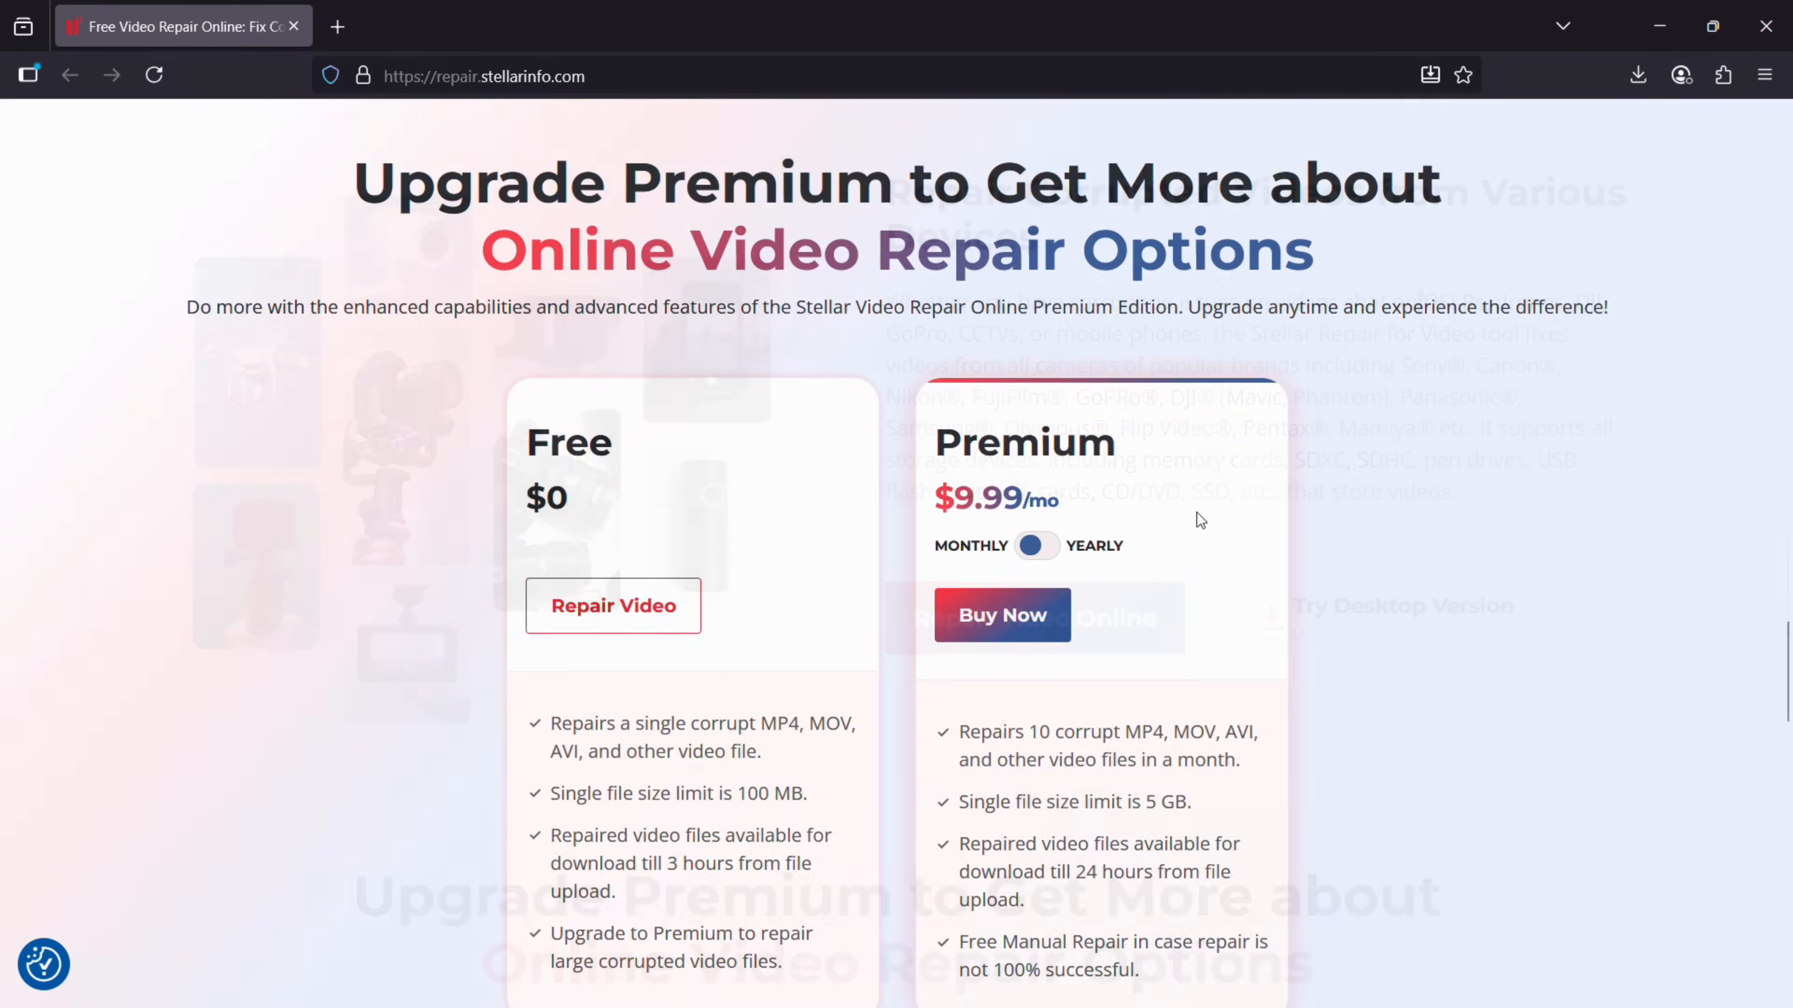
{"action": "scroll", "scroll_direction": "down", "scroll_amount": 3}
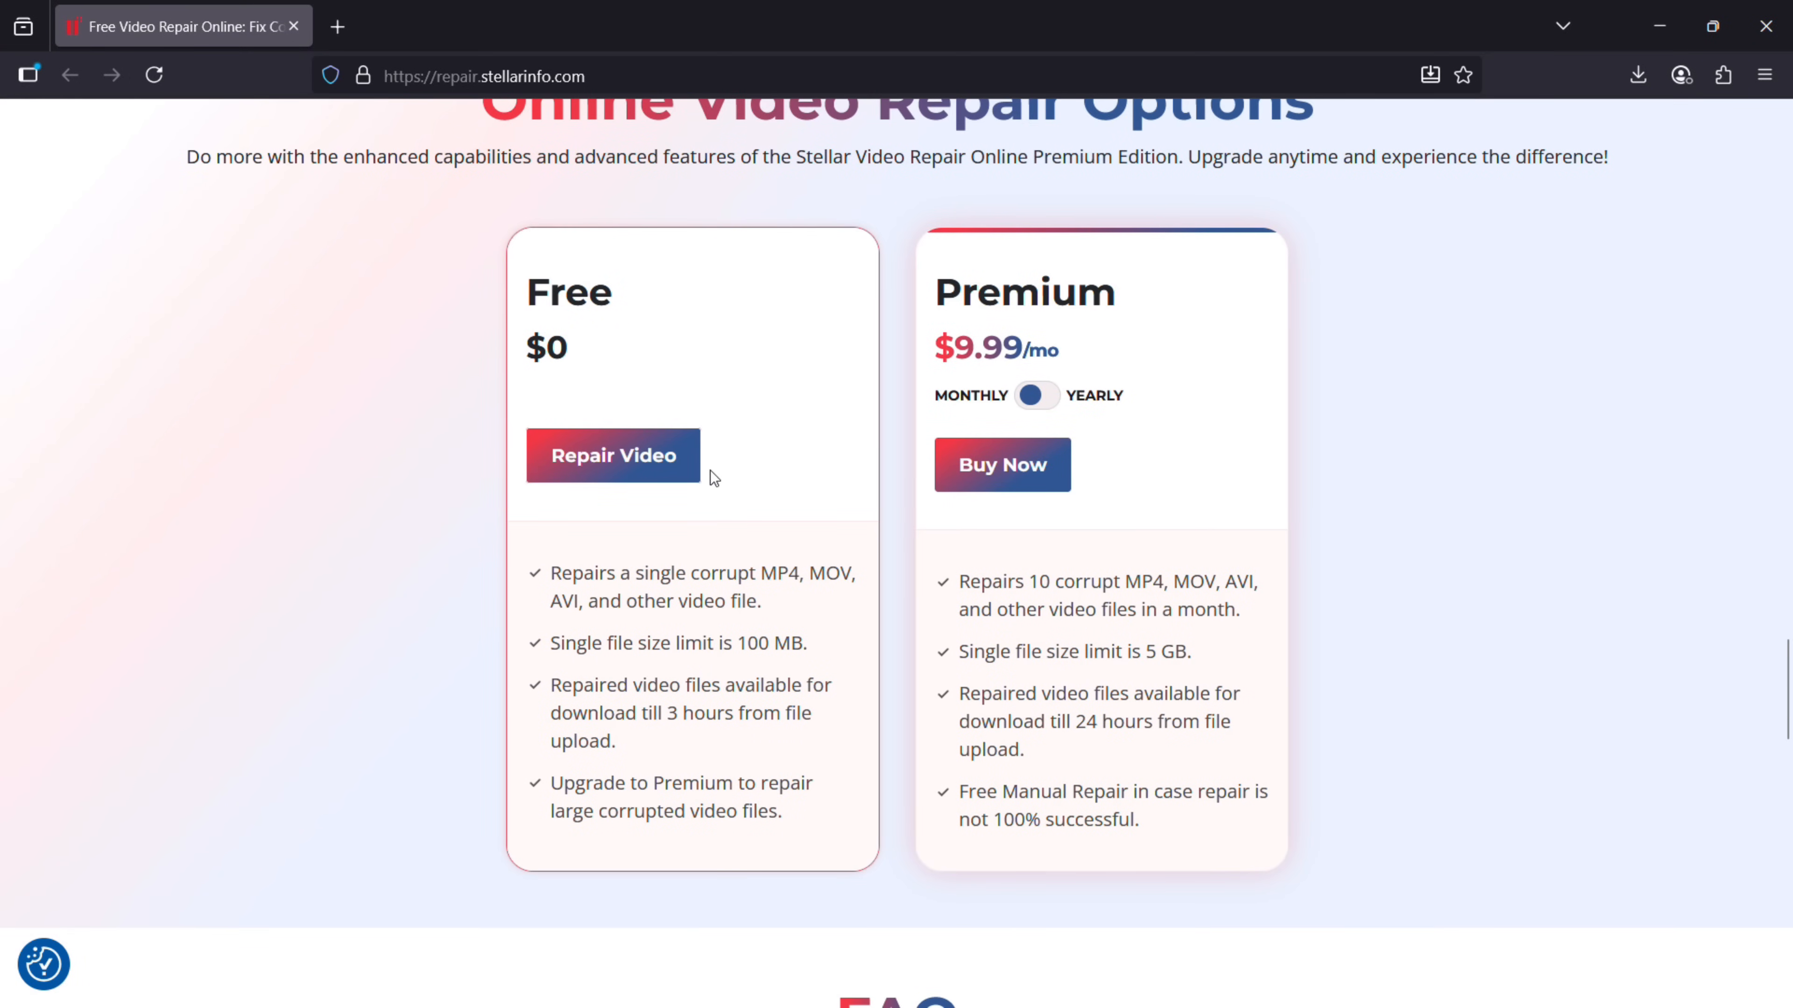
{"action": "mouse_move", "coordinate": [807, 666]}
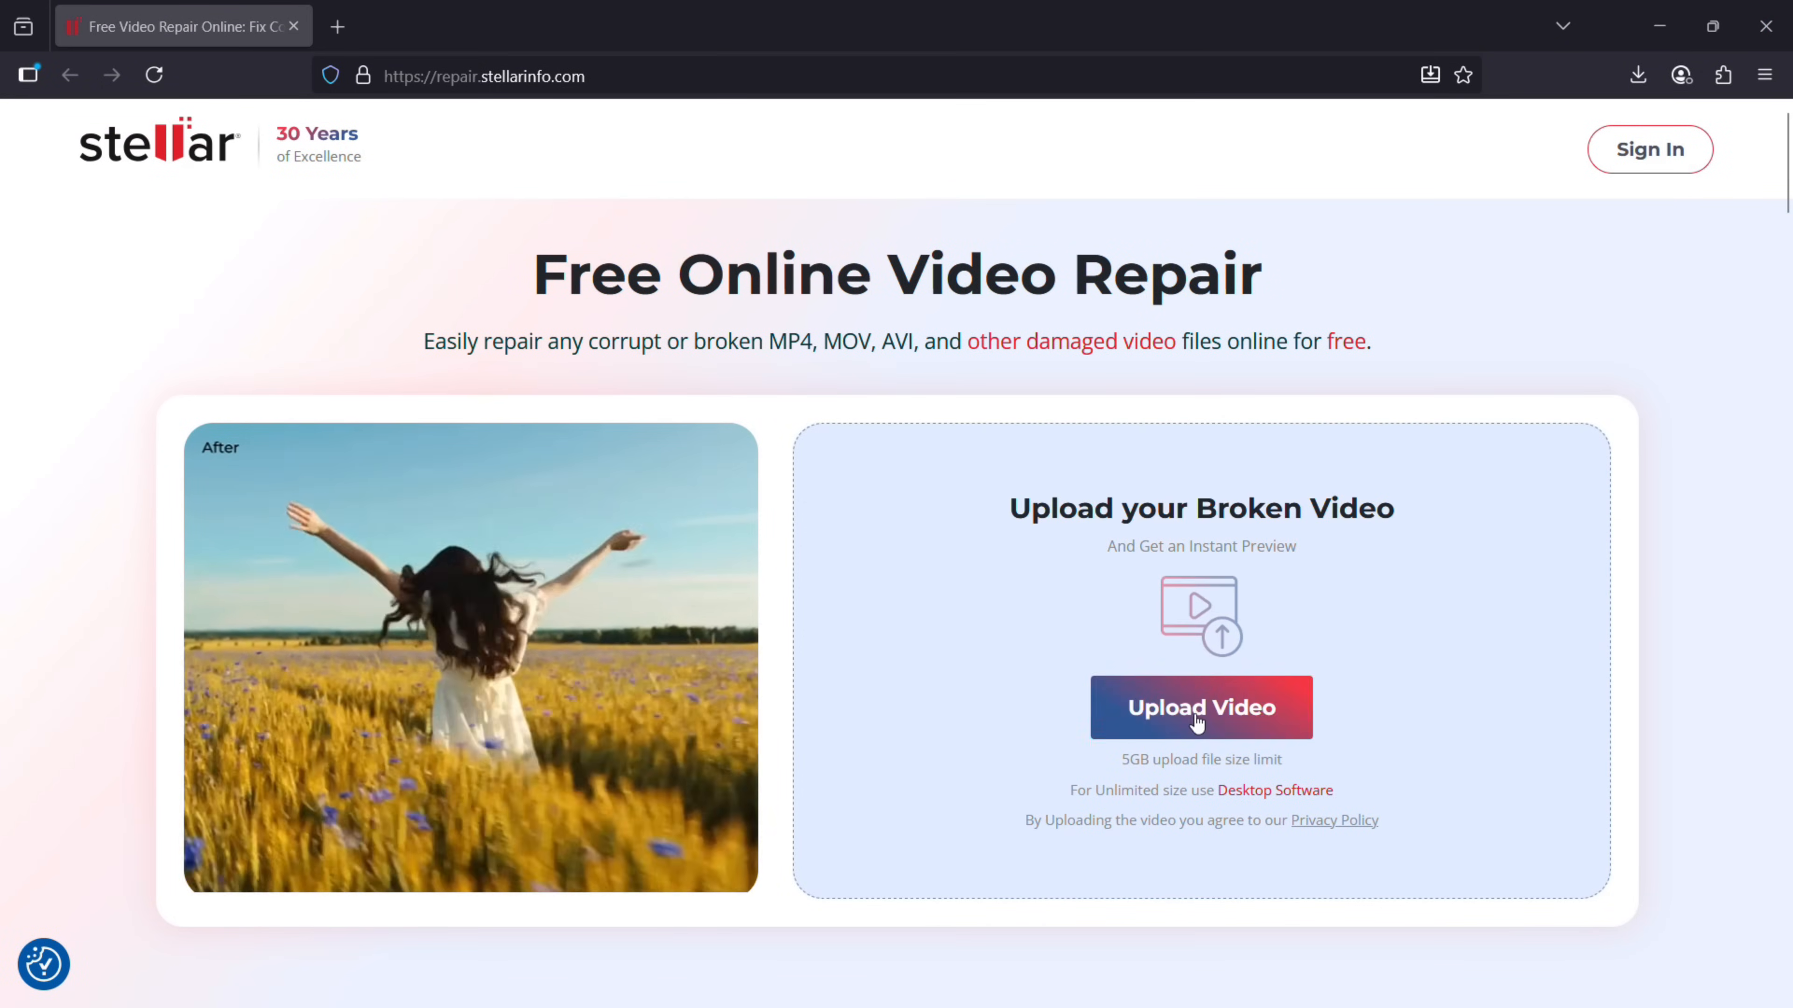
In the Videos\1 folder, select the forrecover video alongside samplefile
{"action": "left_click", "coordinate": [1199, 707]}
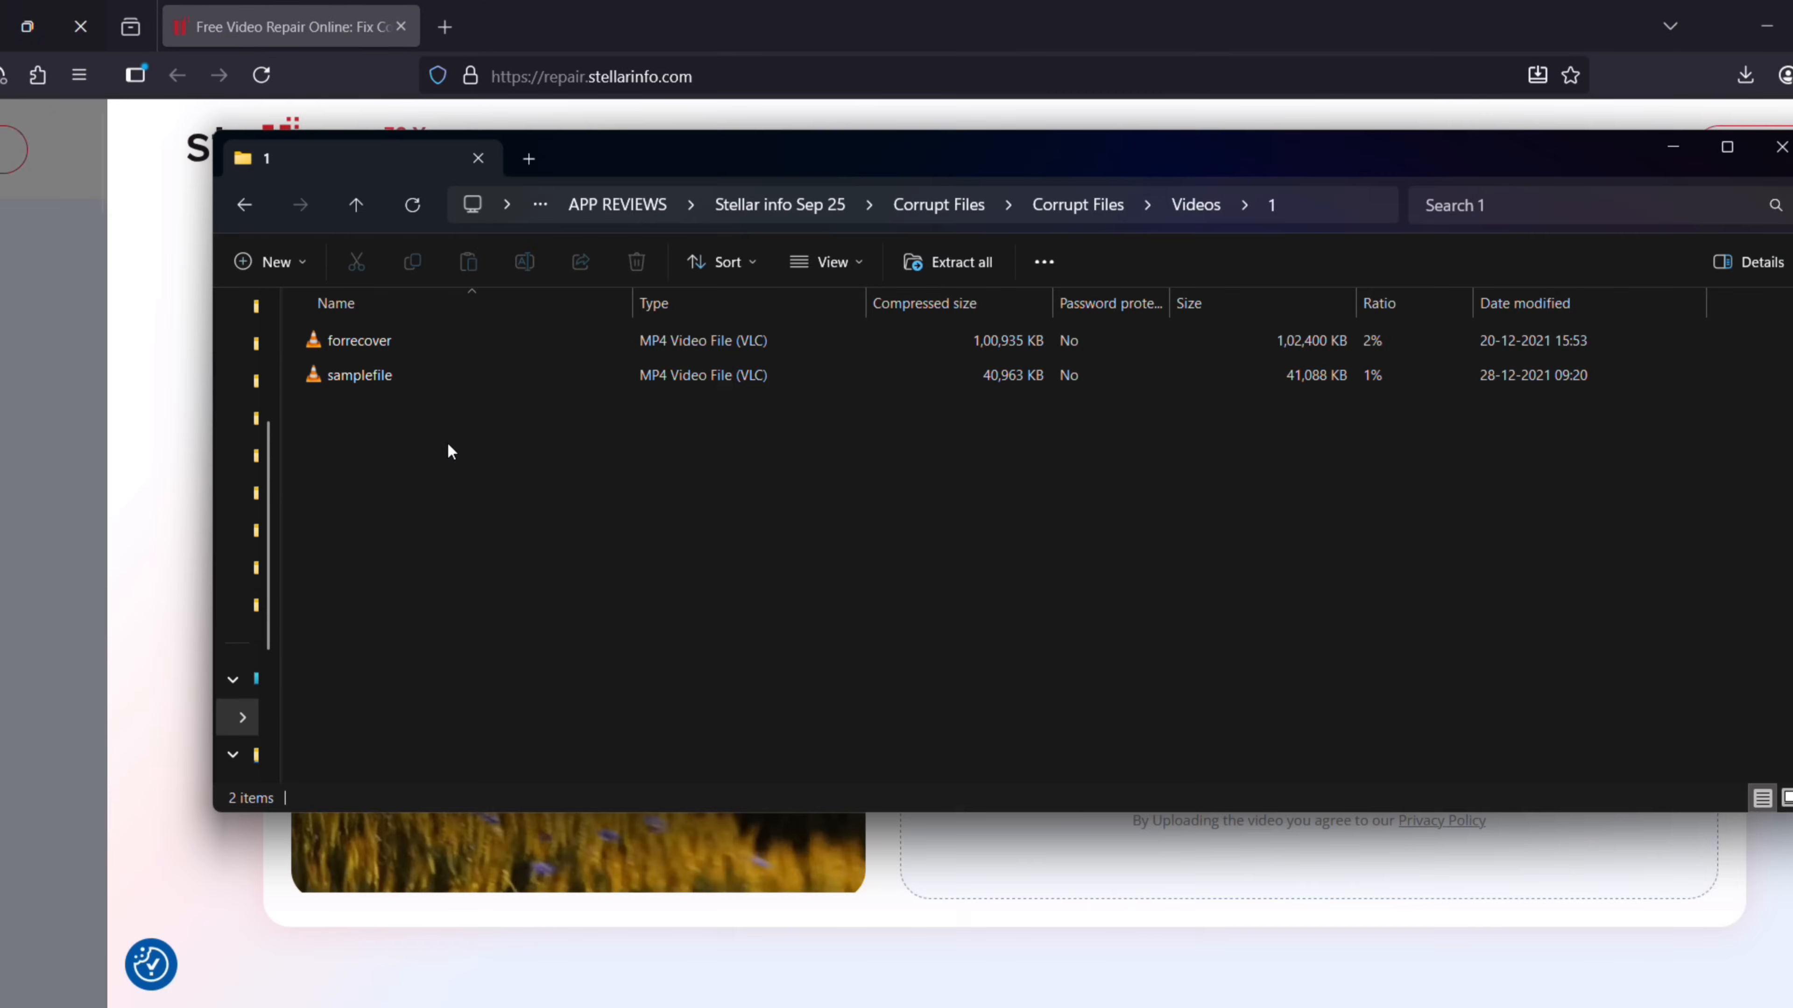
{"action": "left_click", "coordinate": [249, 340]}
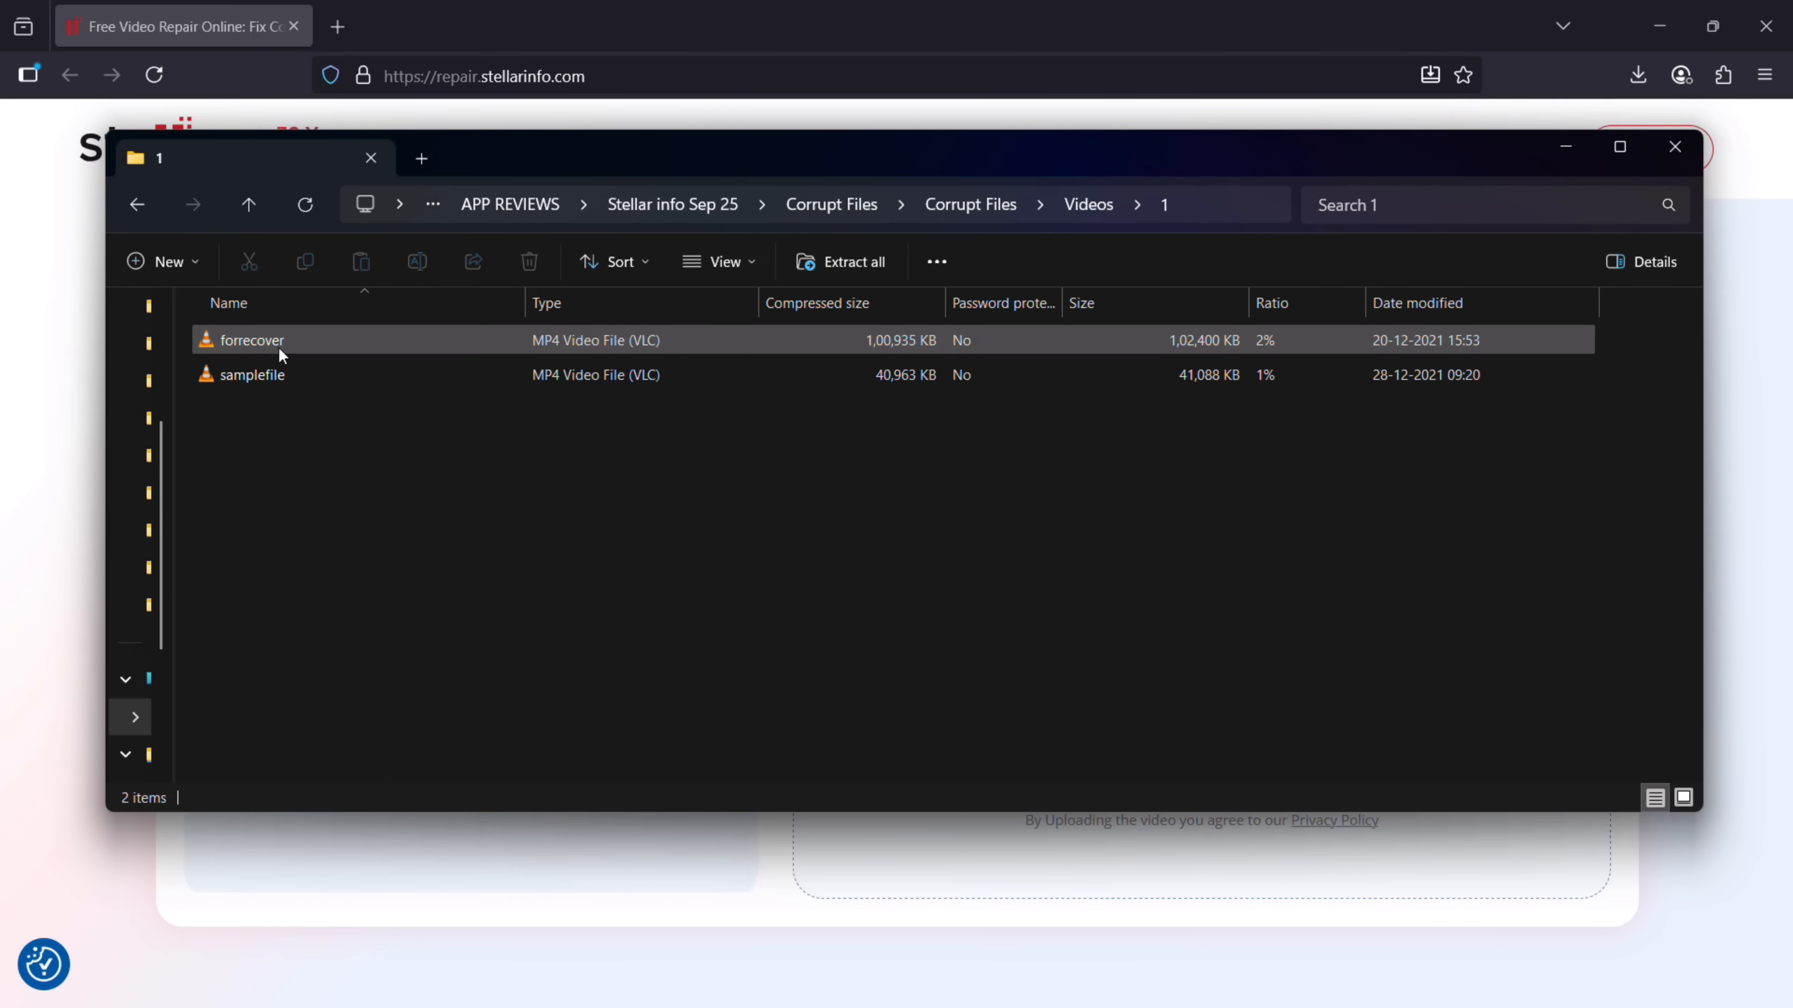
{"action": "left_click", "coordinate": [250, 340]}
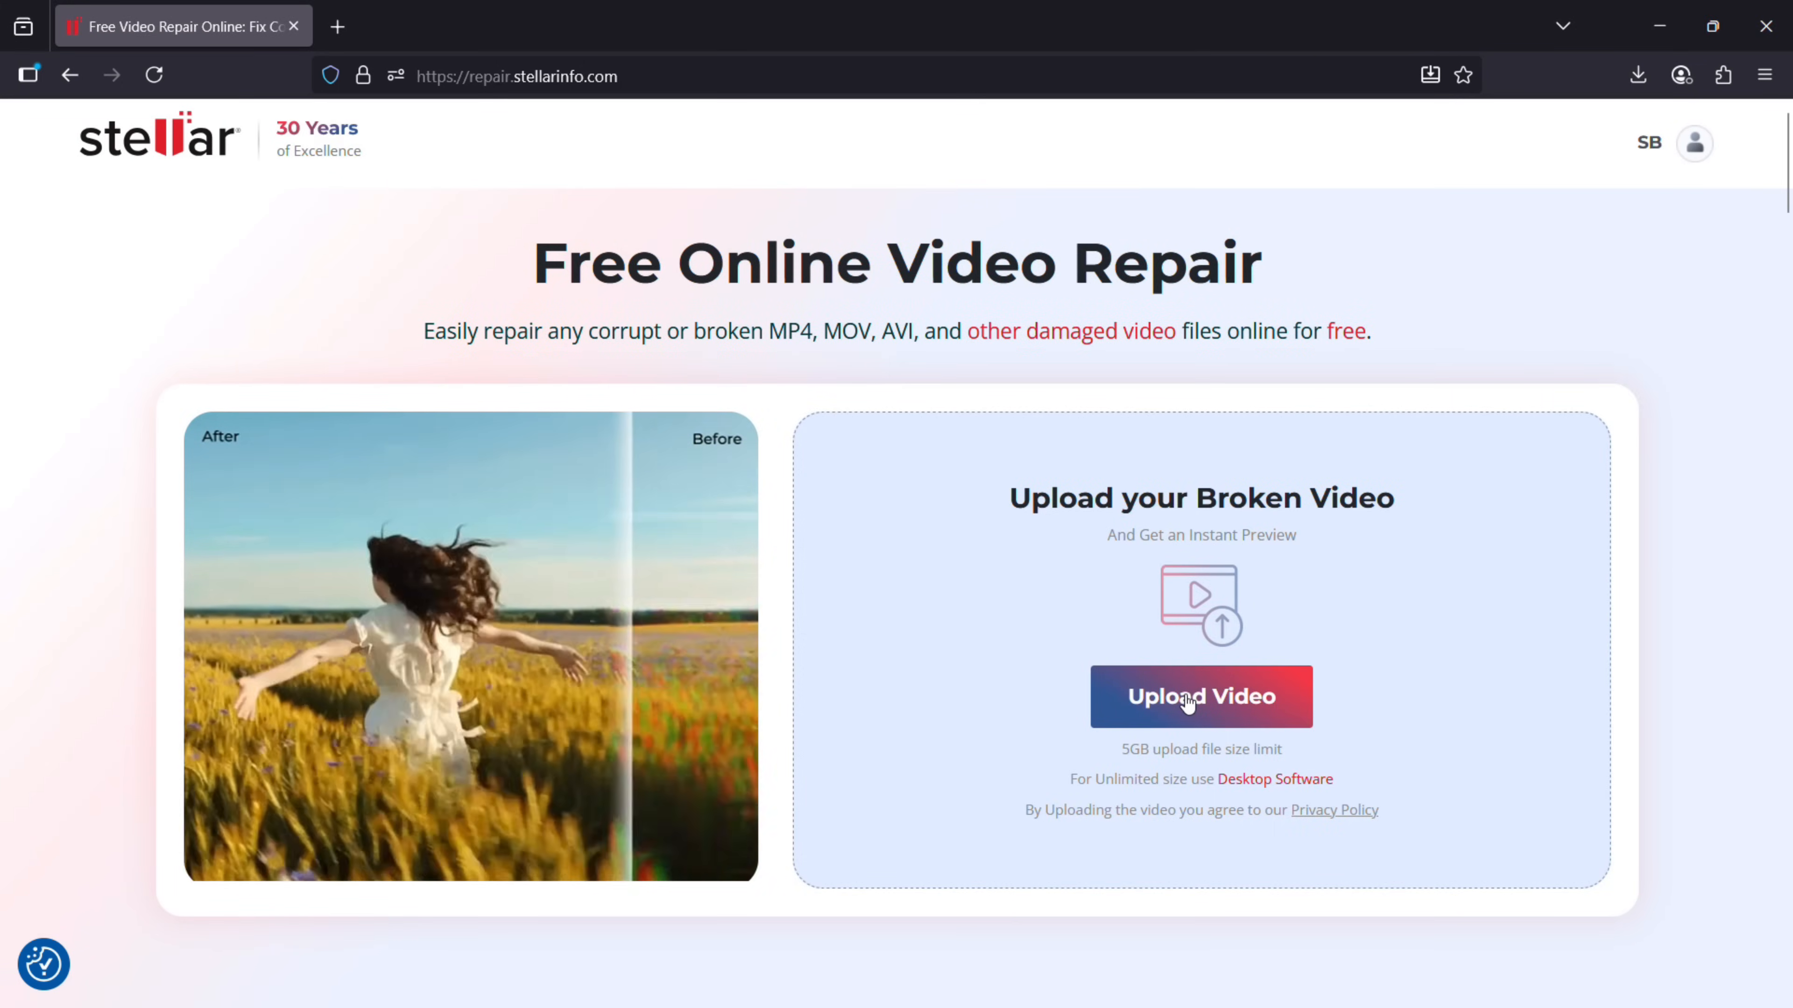
Start Upload Video and choose forrecover from the Videos folder in the file dialog
{"action": "left_click", "coordinate": [1201, 697]}
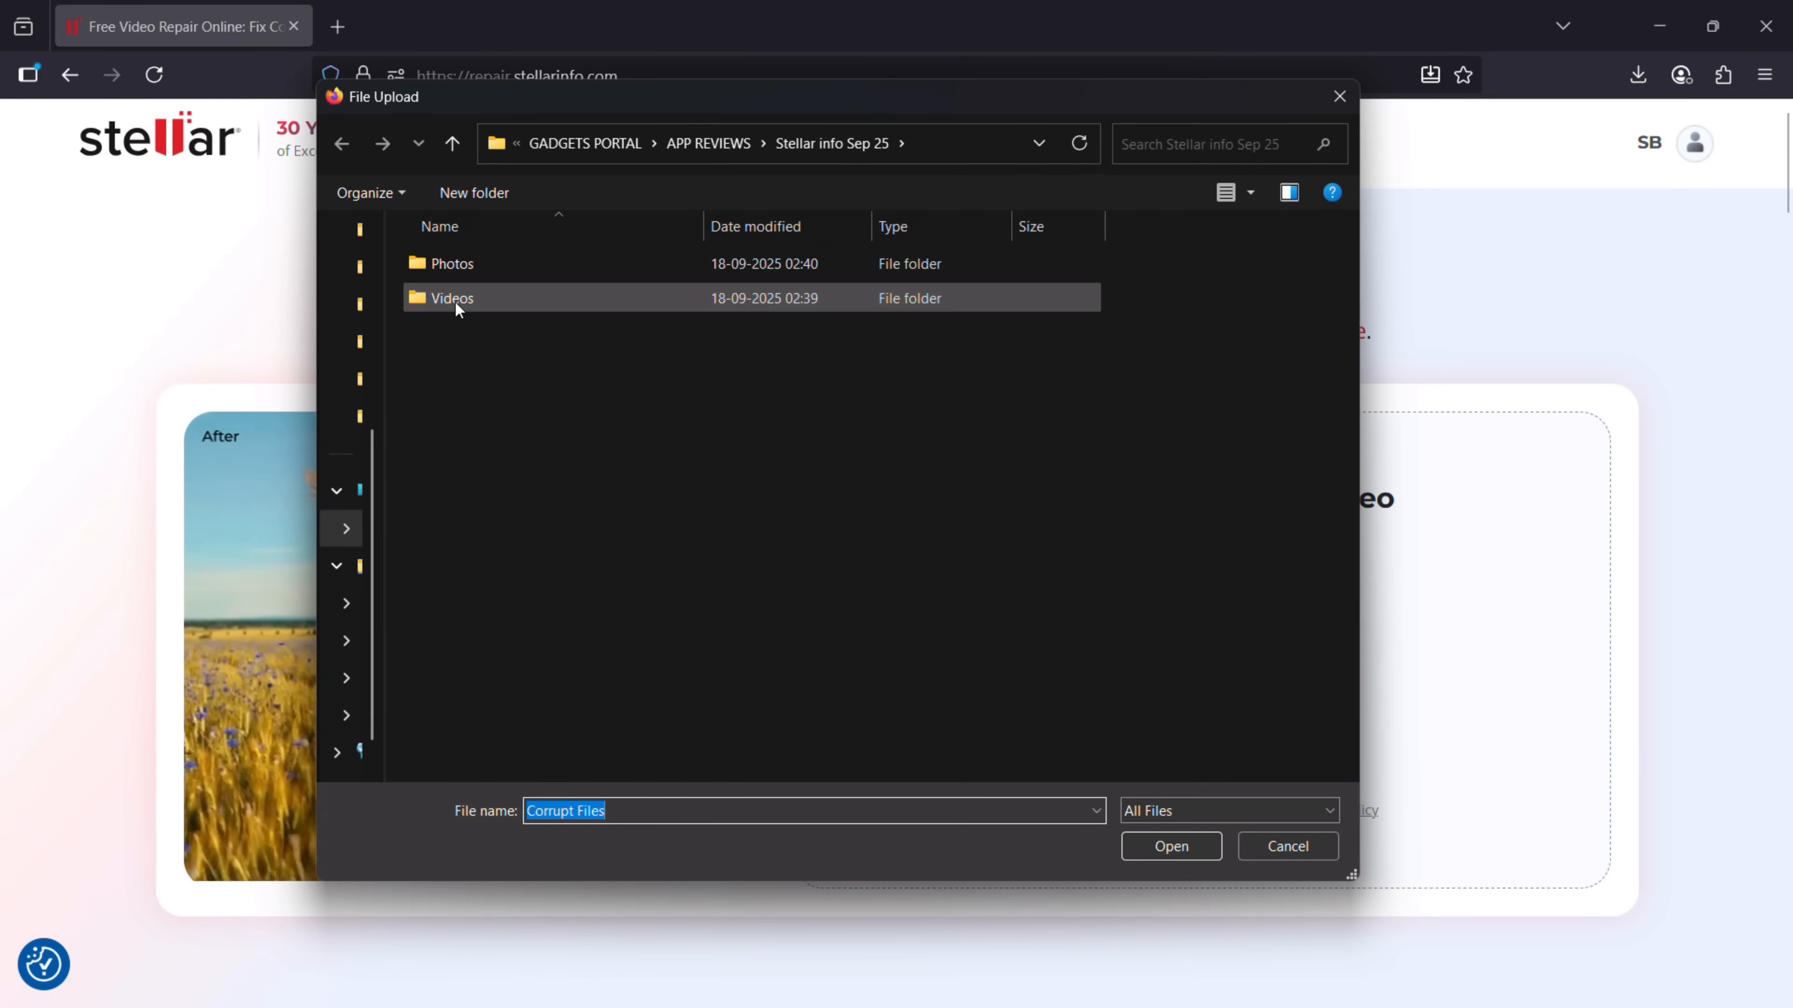
{"action": "double_click", "coordinate": [453, 297]}
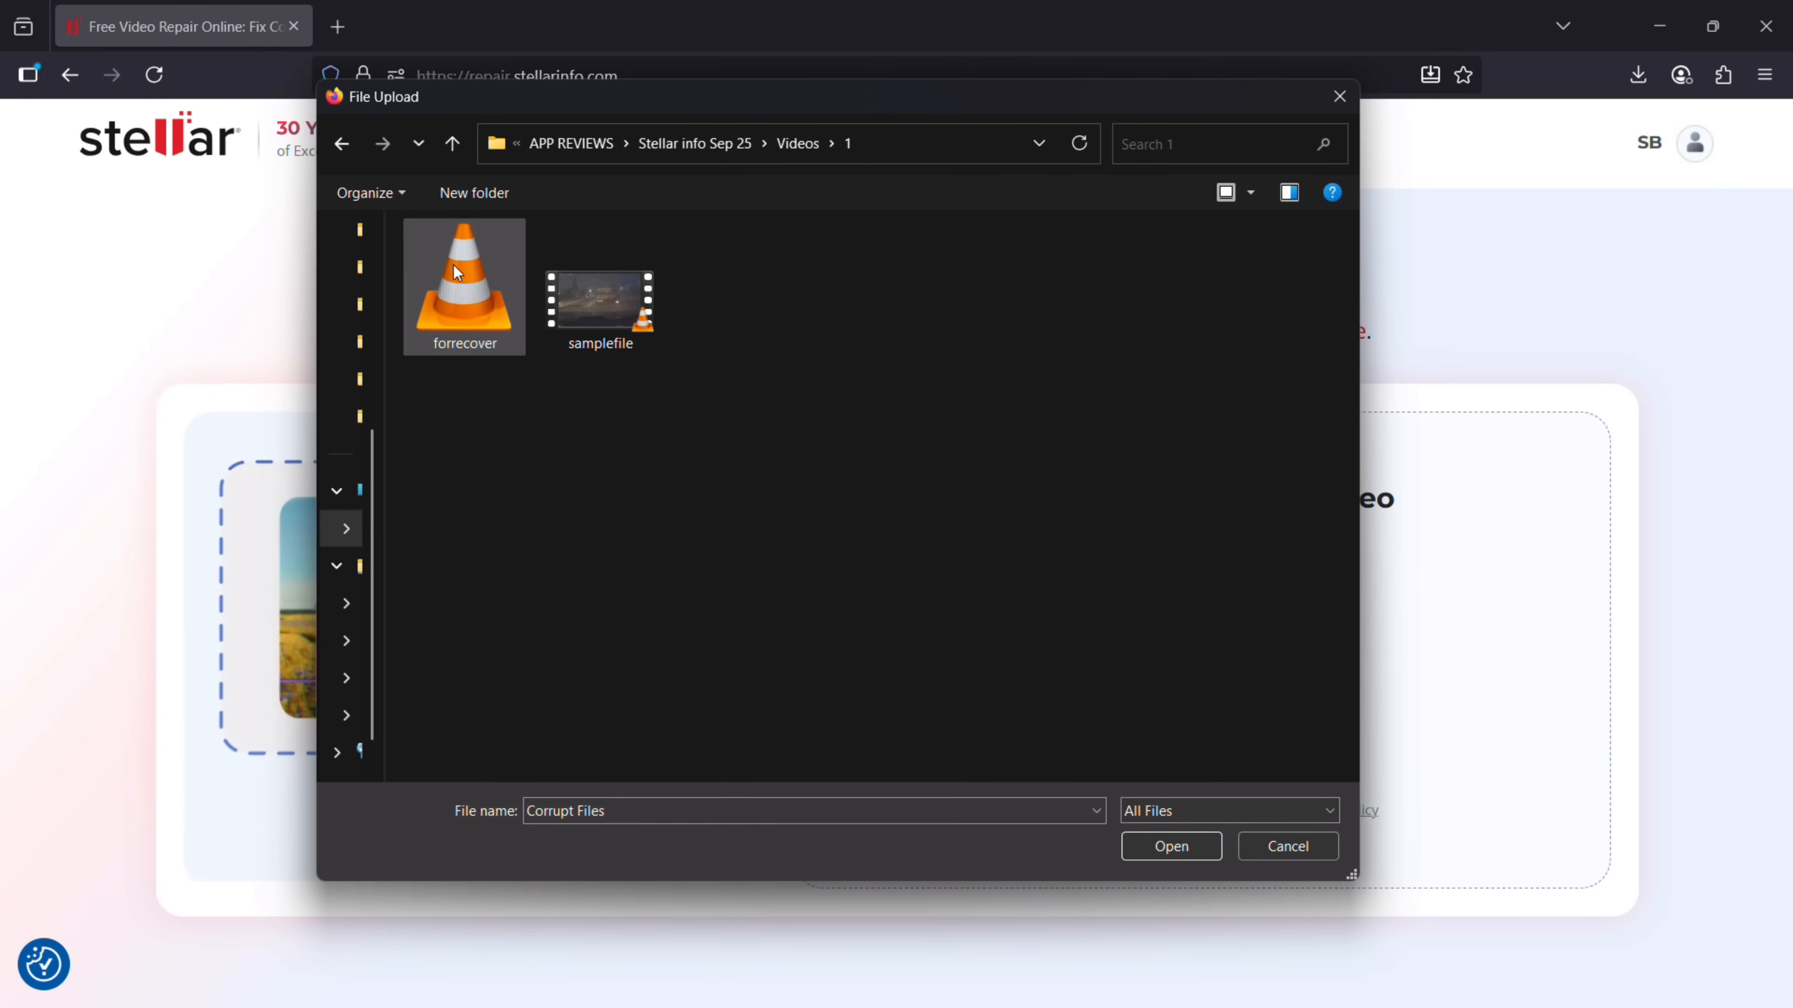
{"action": "left_click", "coordinate": [463, 280]}
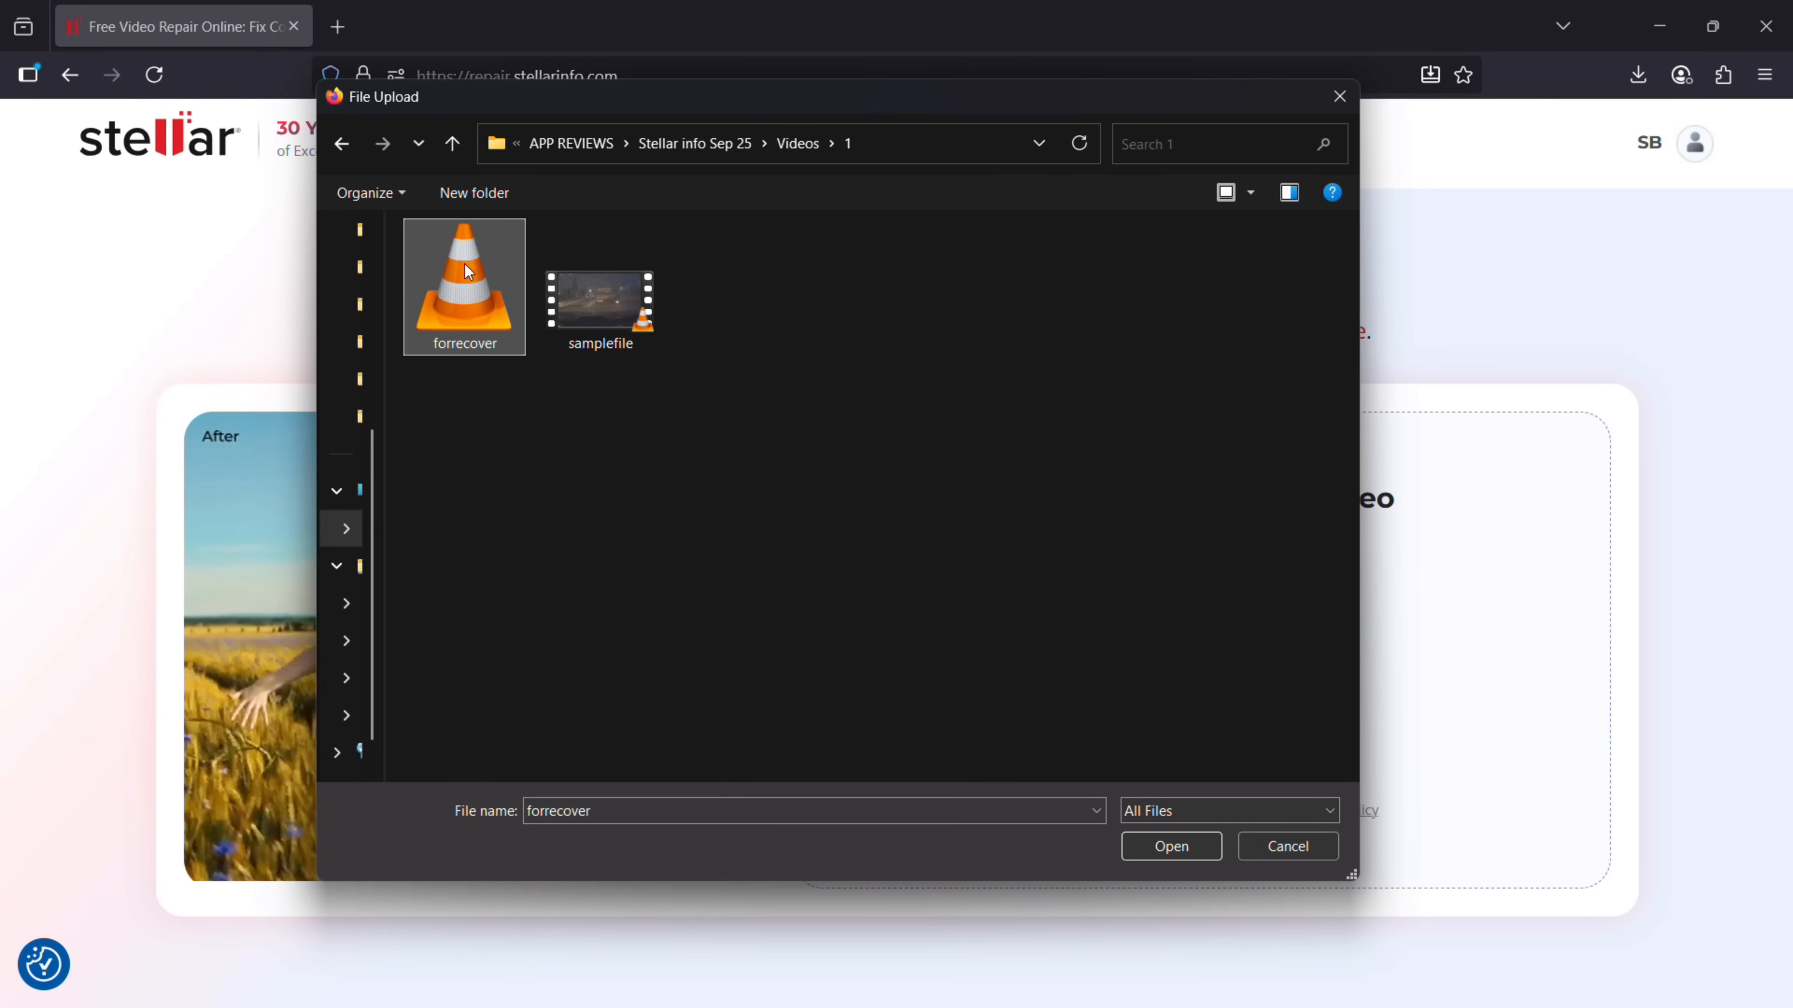
{"action": "left_click", "coordinate": [1170, 846]}
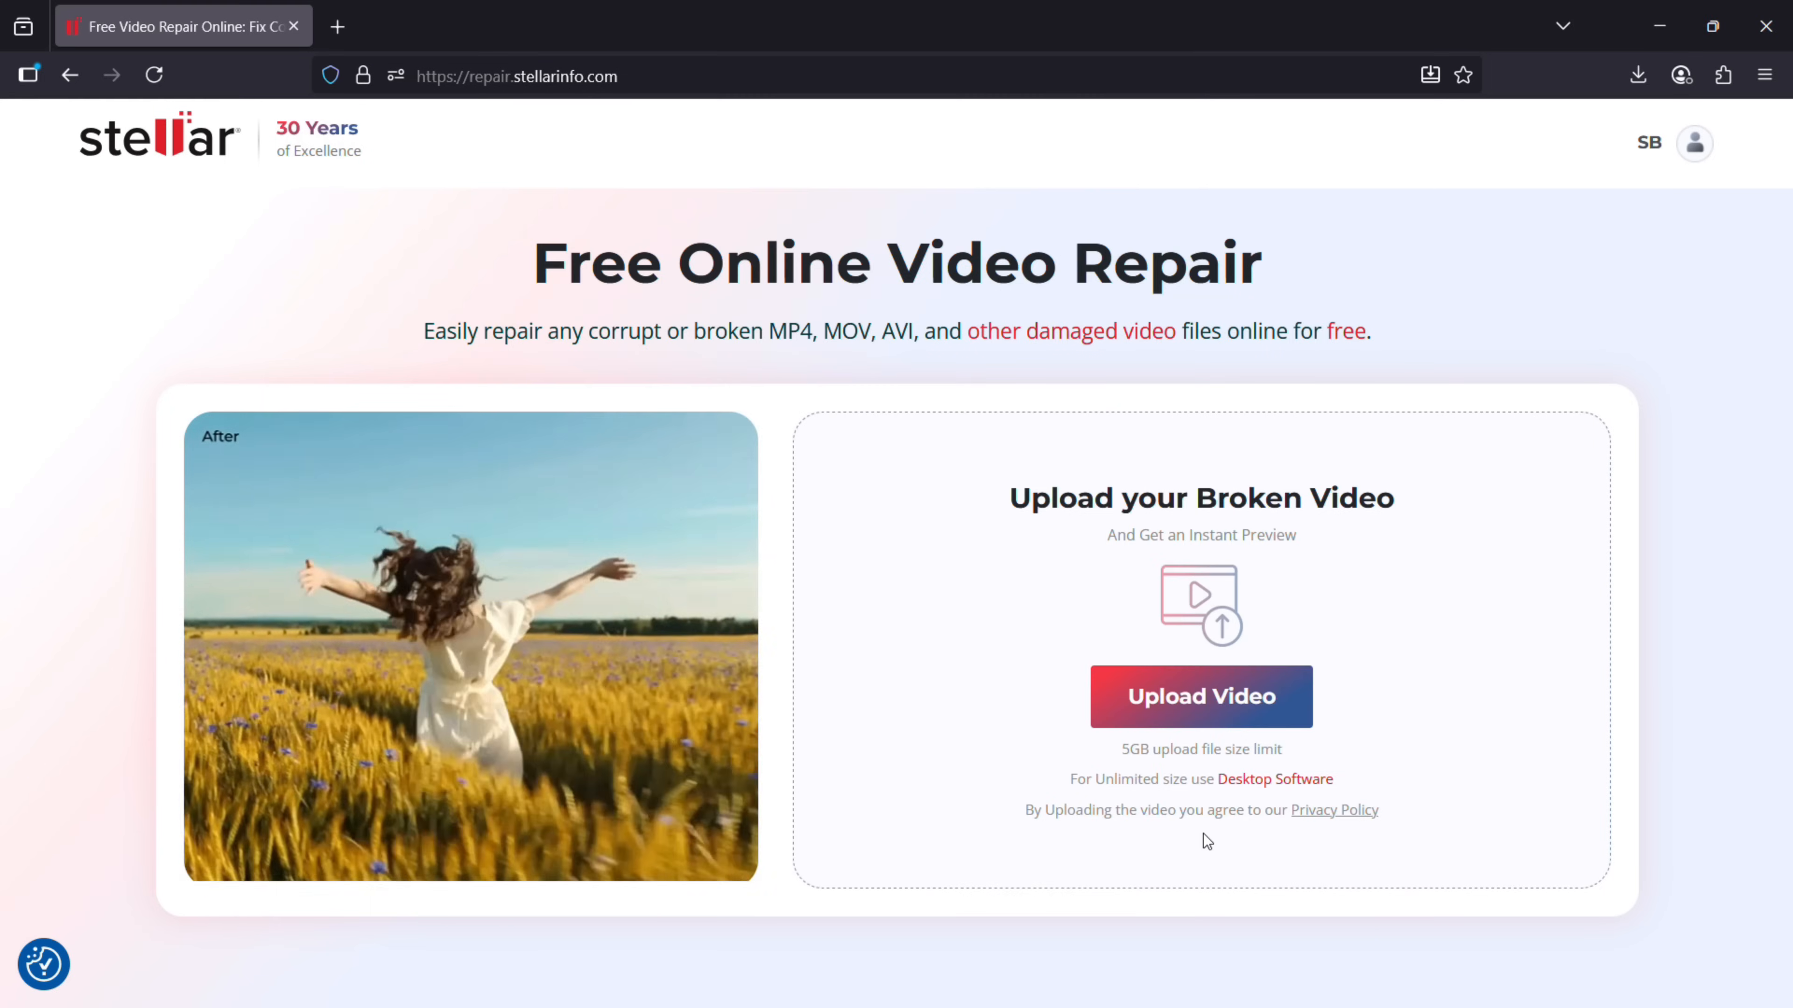
Upload the 100 MB corrupt forrecover video, then add the working sample video for the repair
{"action": "left_click", "coordinate": [1199, 697]}
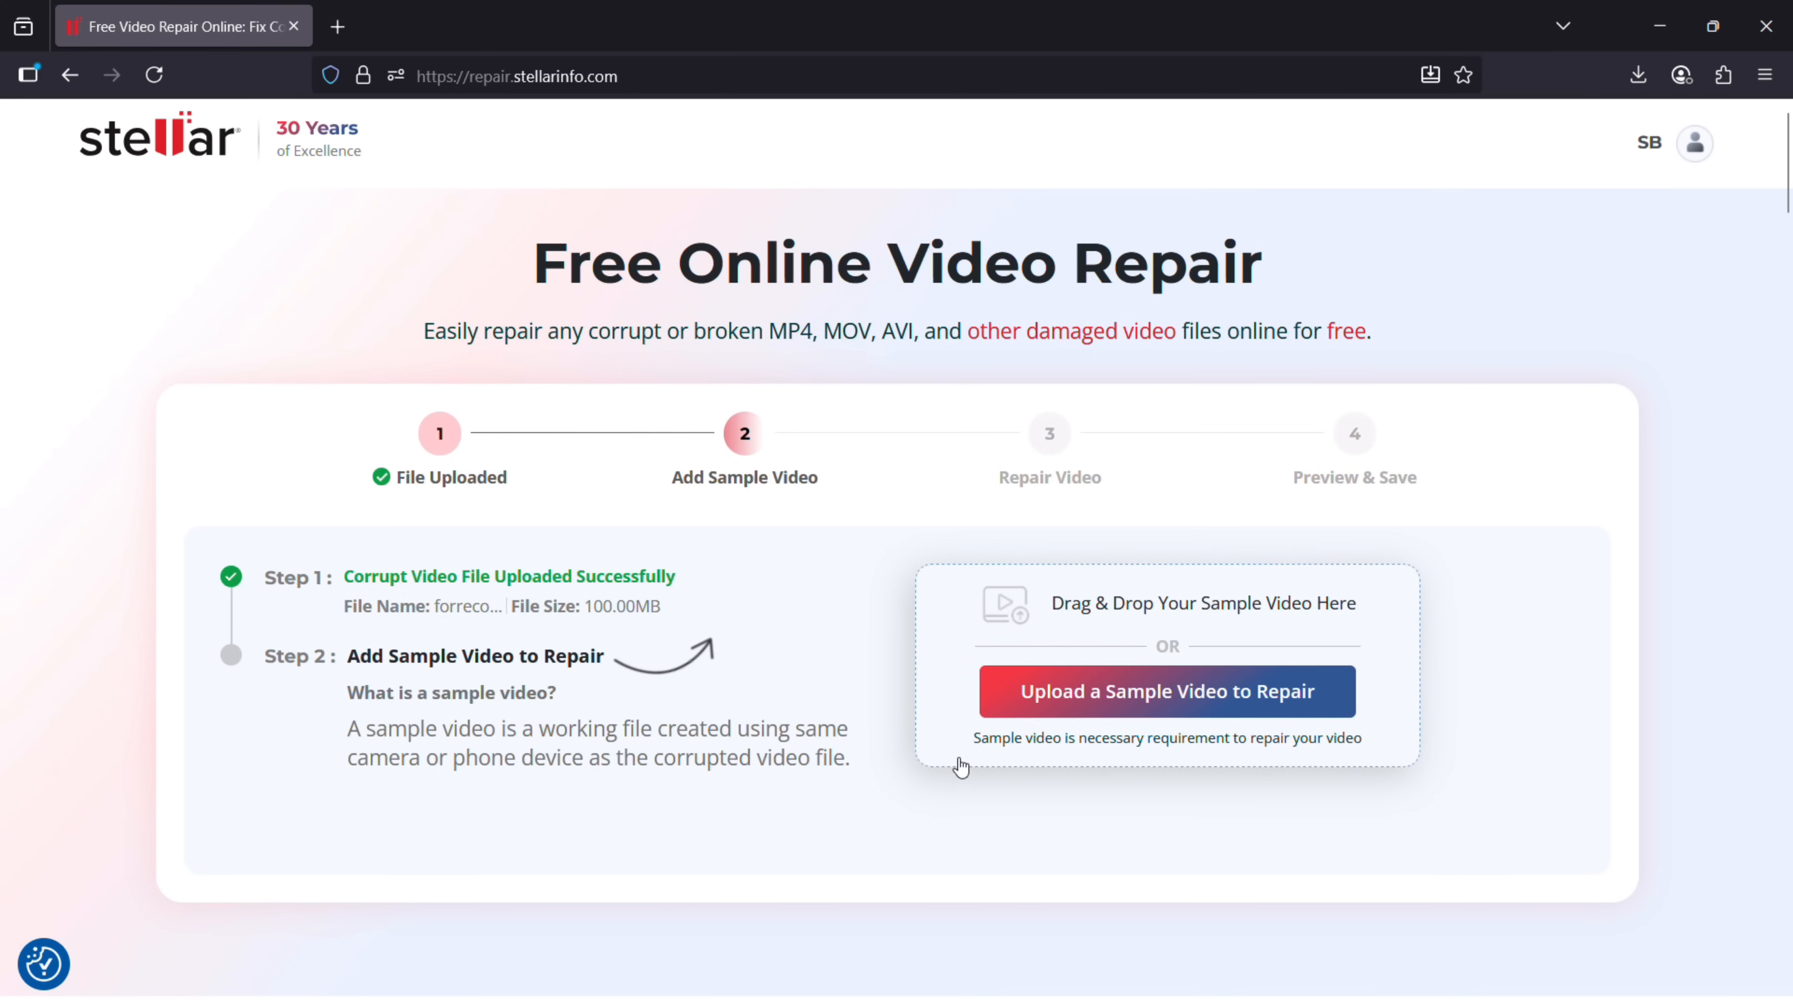
{"action": "mouse_move", "coordinate": [791, 631]}
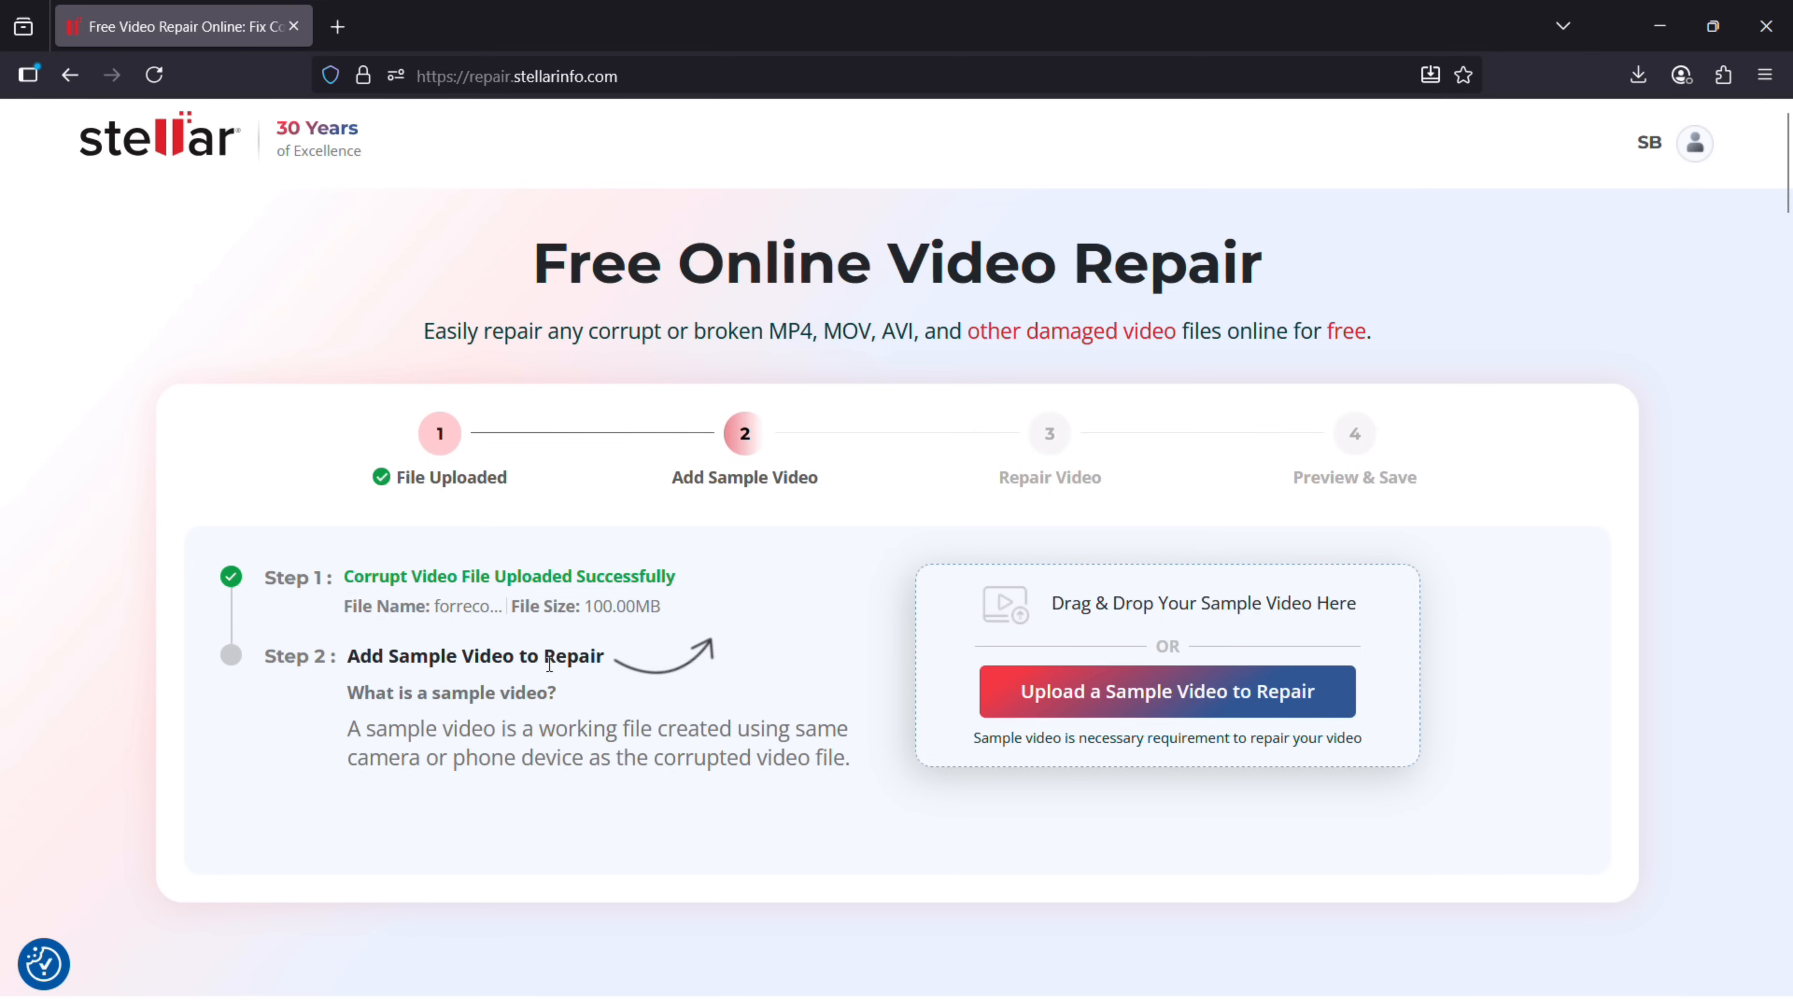
{"action": "mouse_move", "coordinate": [549, 732]}
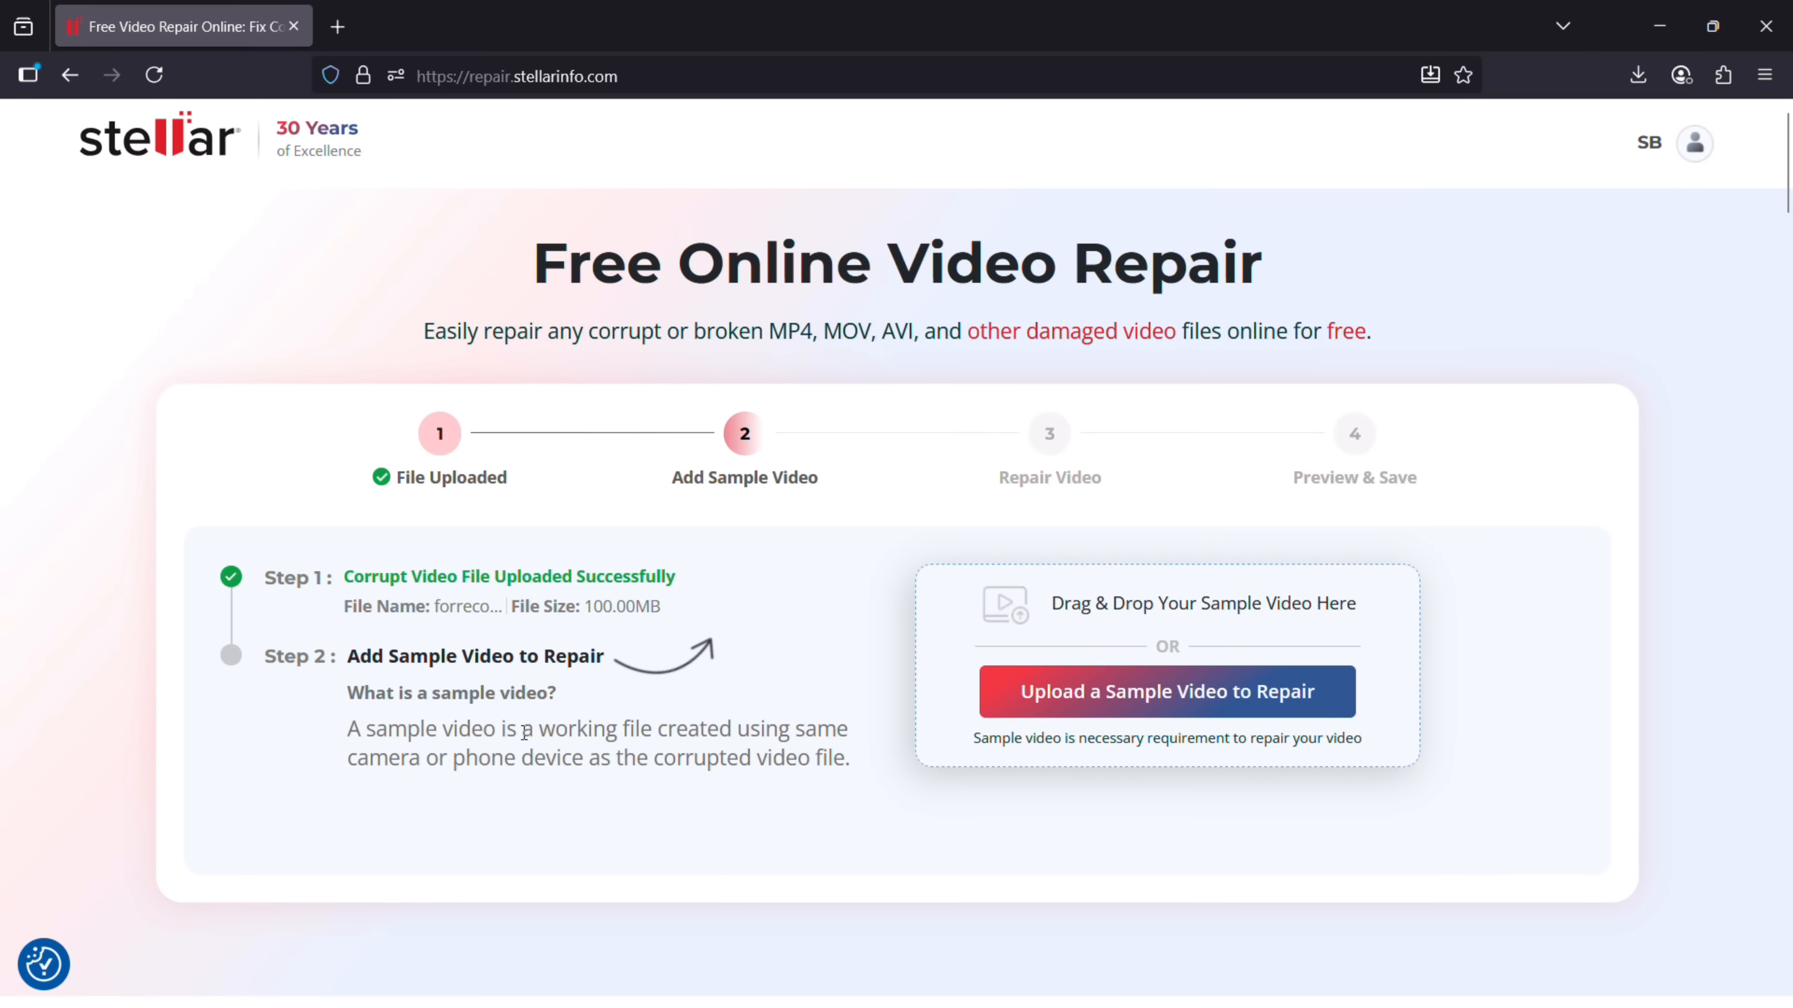
{"action": "left_click_drag", "start_coordinate": [516, 729], "coordinate": [764, 730]}
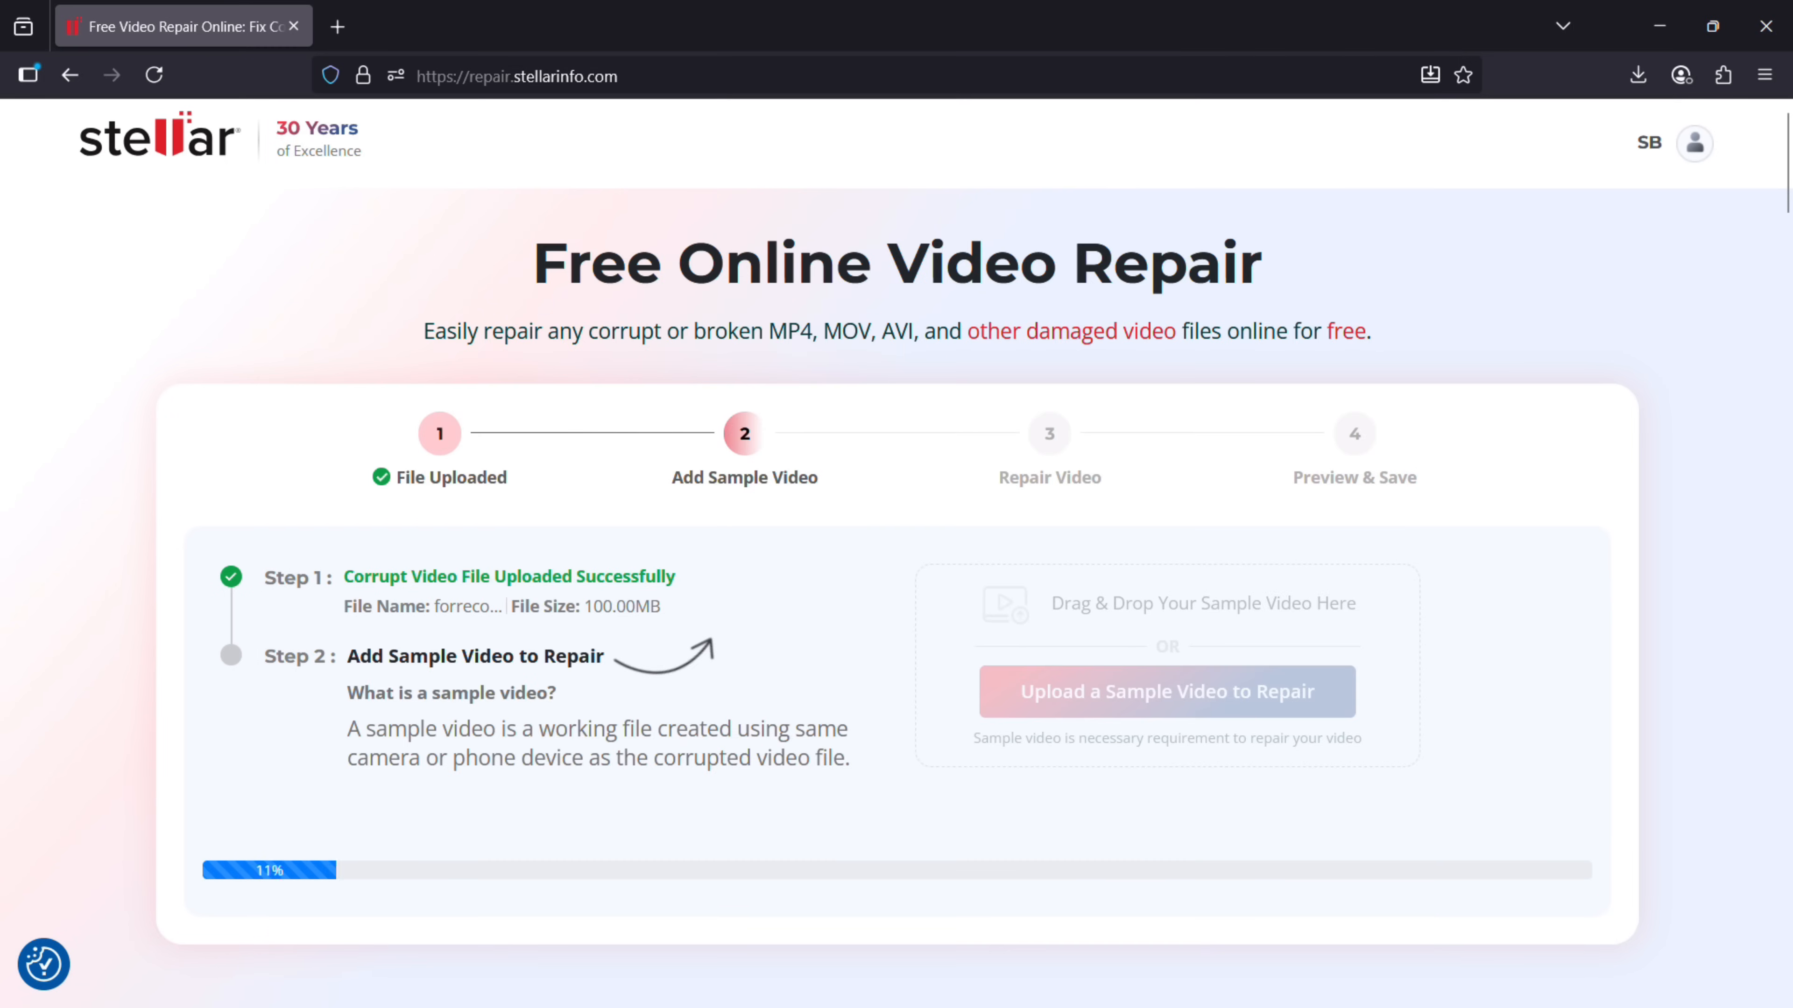
With the 40.13 MB sample added, launch Start Repair on the corrupt forrecover MP4
{"action": "left_click", "coordinate": [1166, 691]}
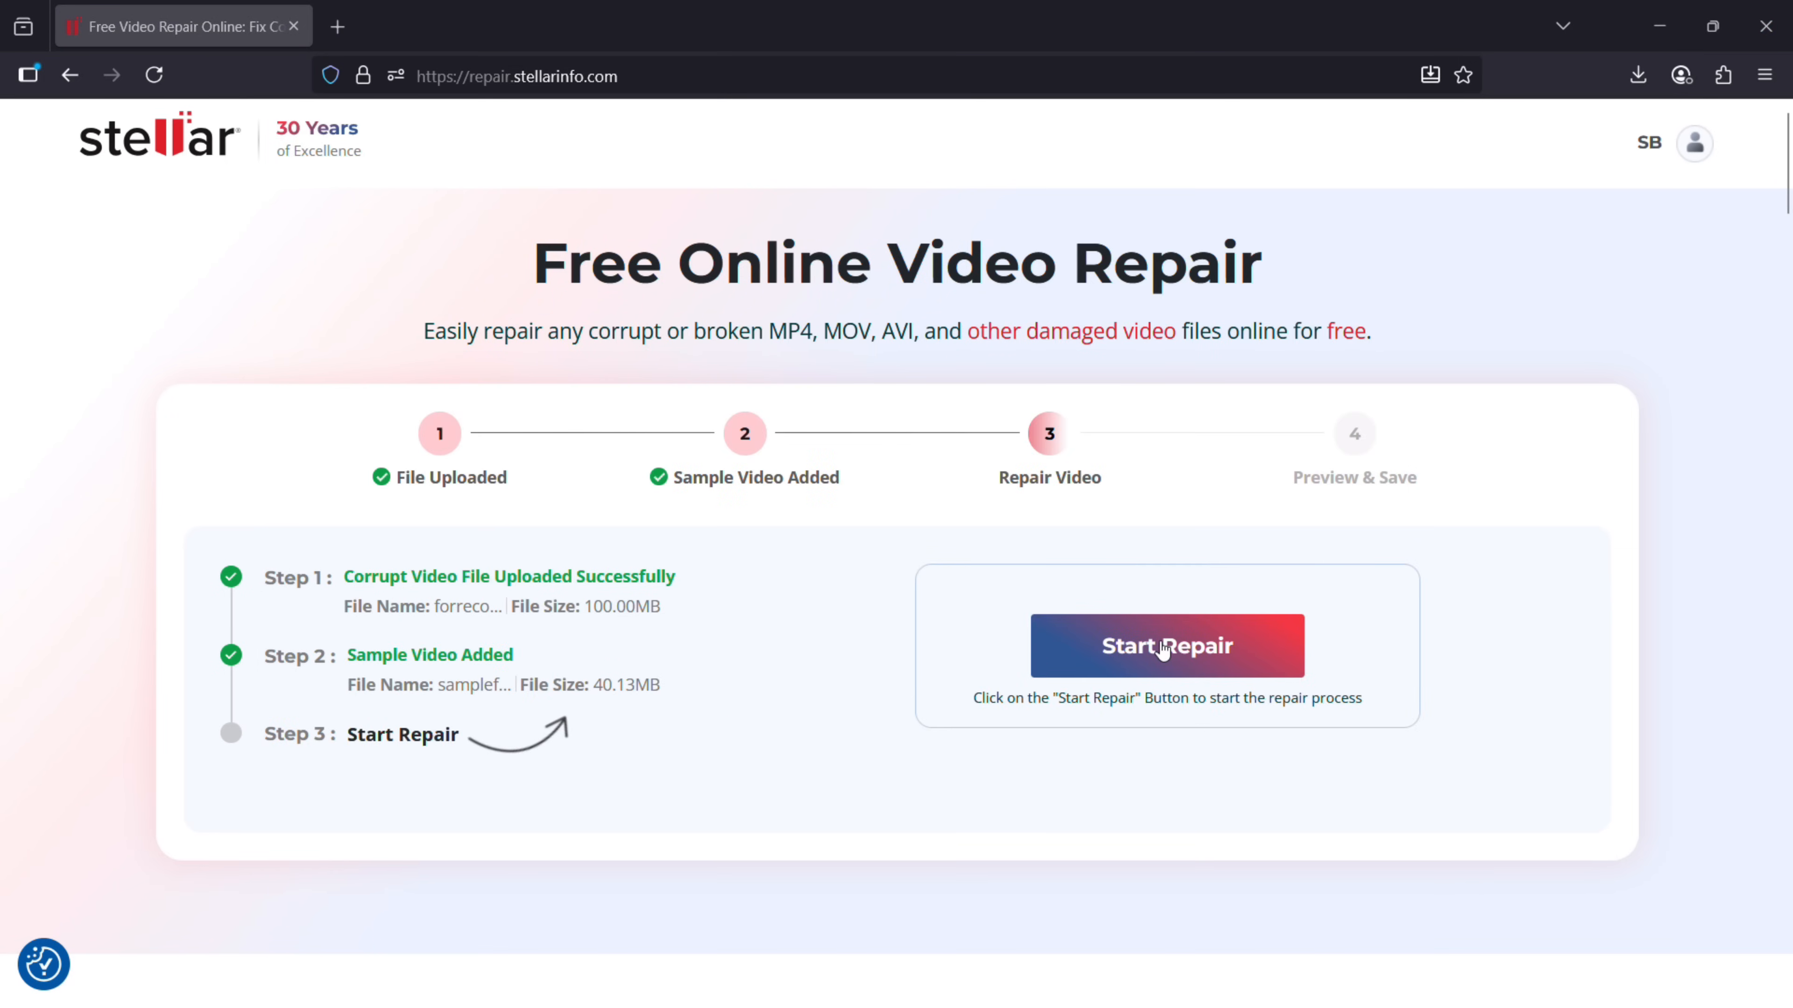
{"action": "left_click", "coordinate": [1166, 646]}
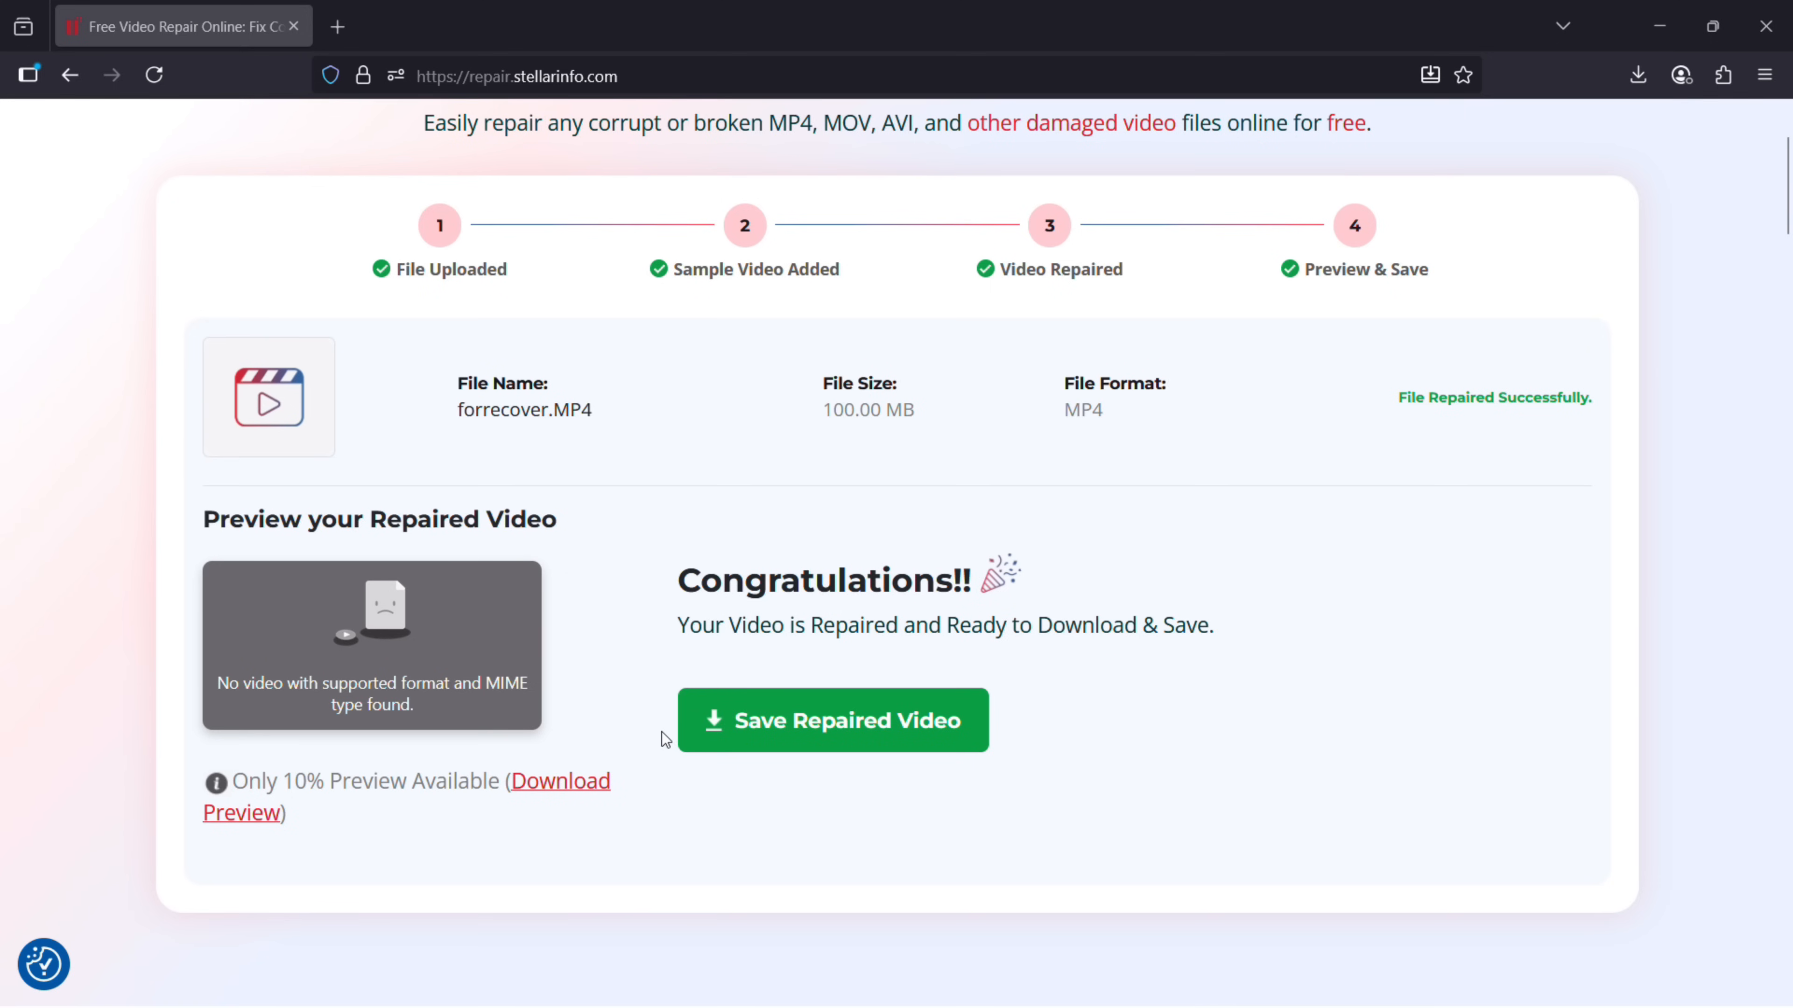
{"action": "mouse_move", "coordinate": [805, 596]}
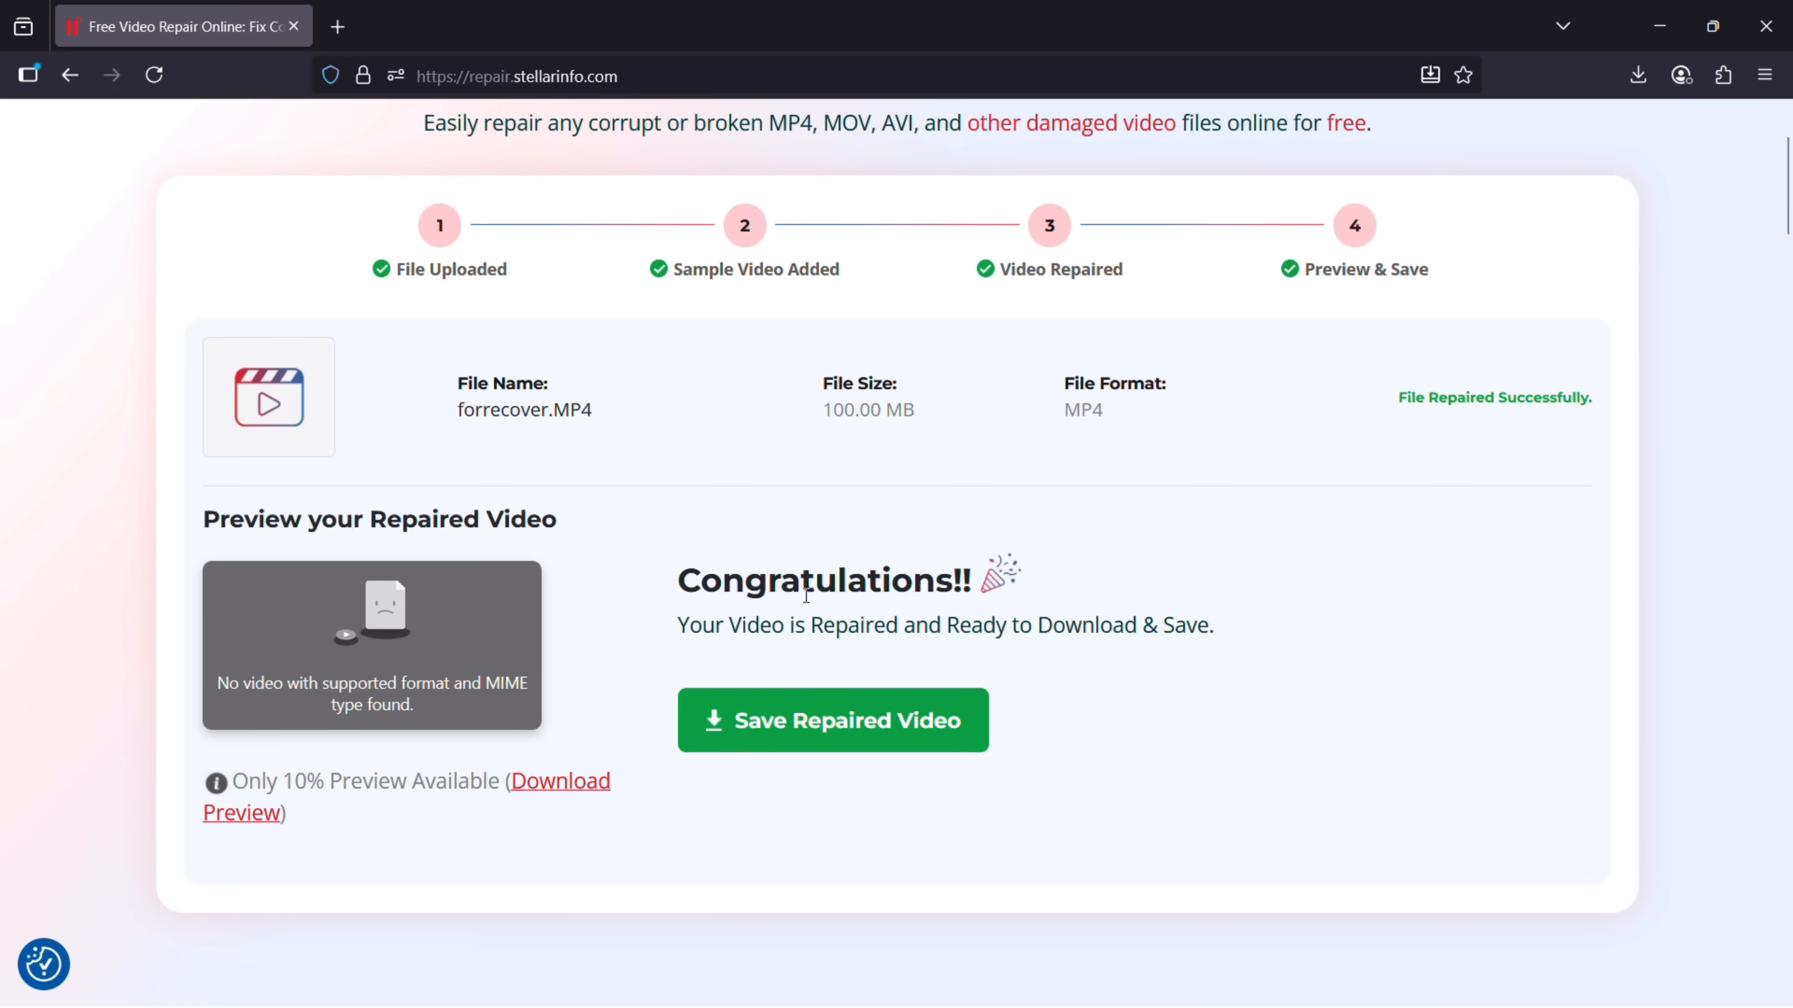
Save the repaired forrecover.MP4 so it opens playing in a new browser tab
{"action": "left_click", "coordinate": [832, 720]}
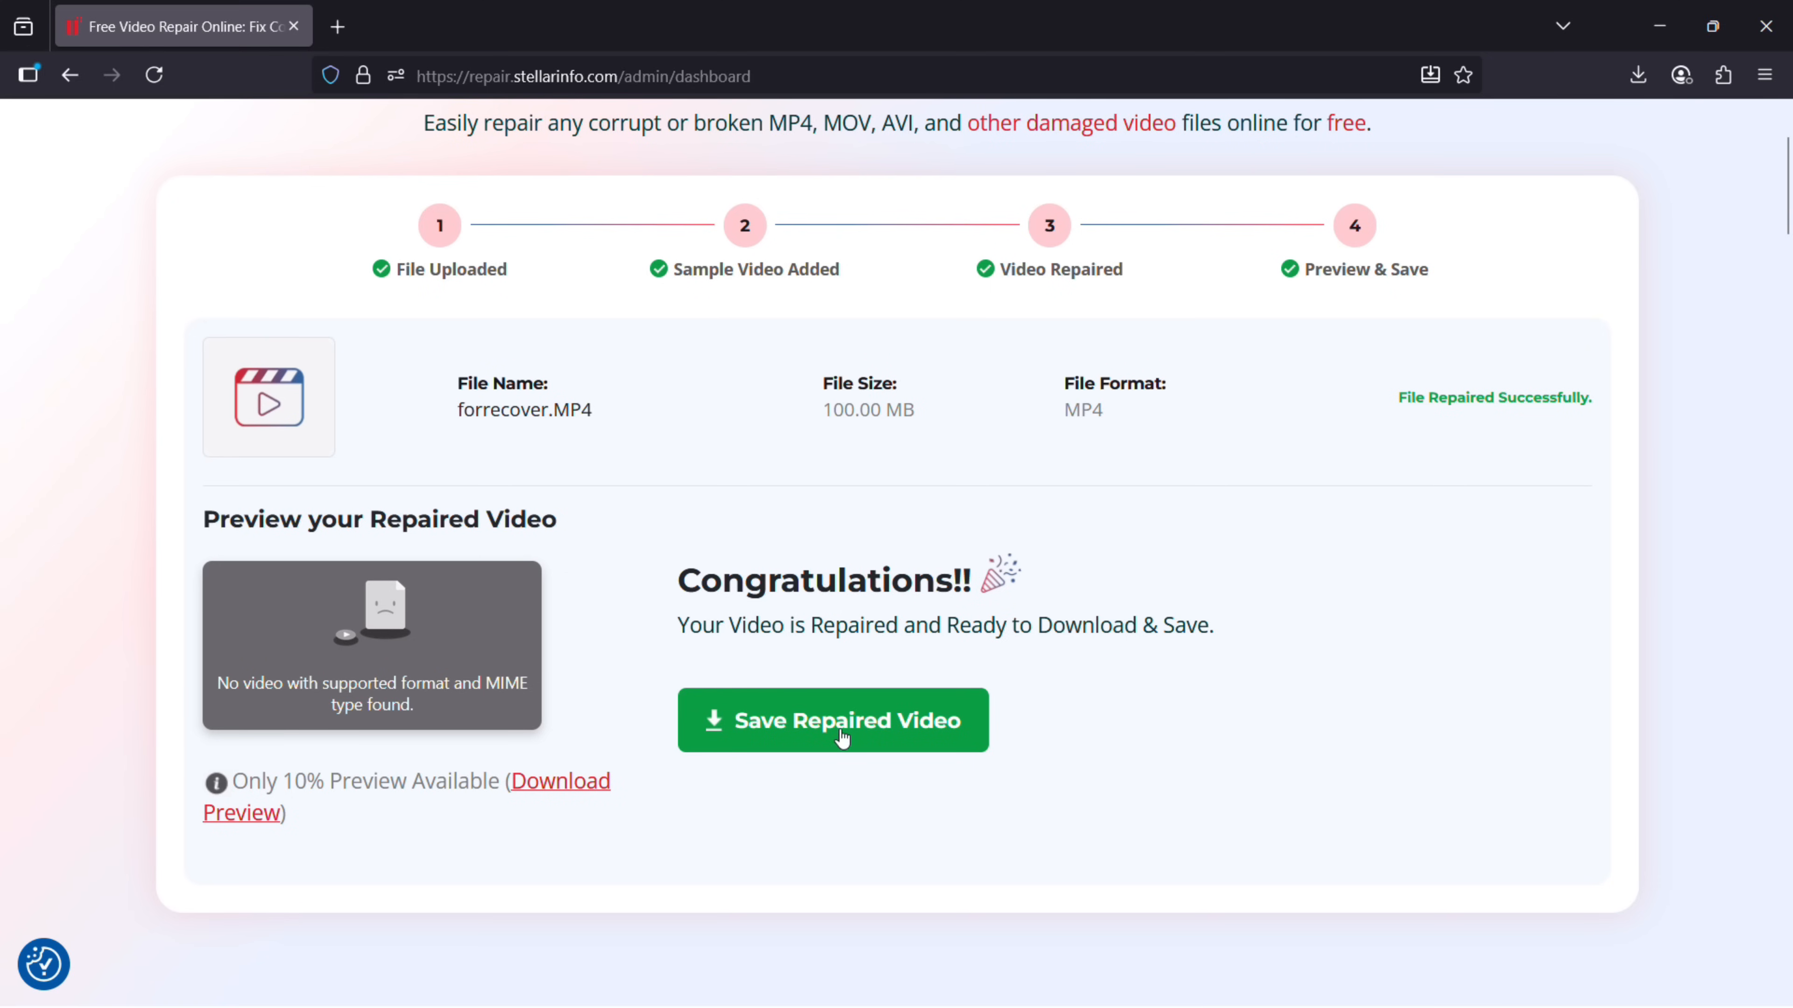
{"action": "left_click", "coordinate": [834, 720]}
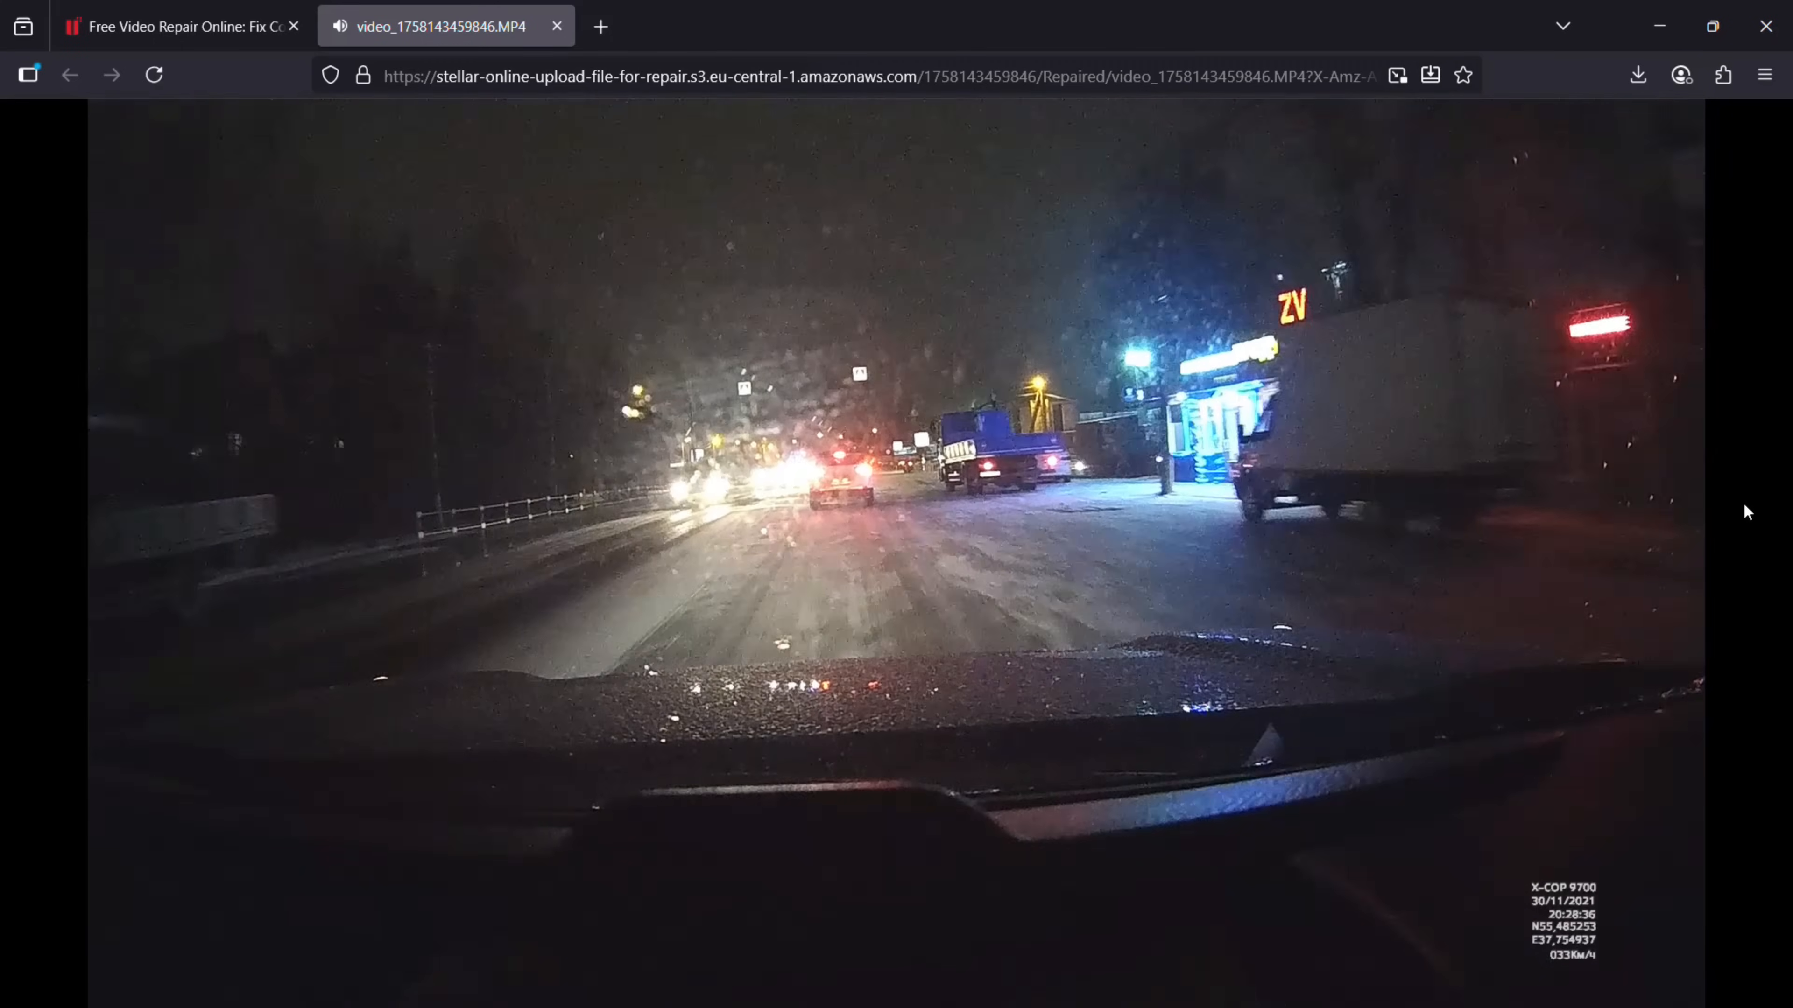
Bring up the playback options menu on the repaired dashcam video
{"action": "right_click", "coordinate": [936, 501]}
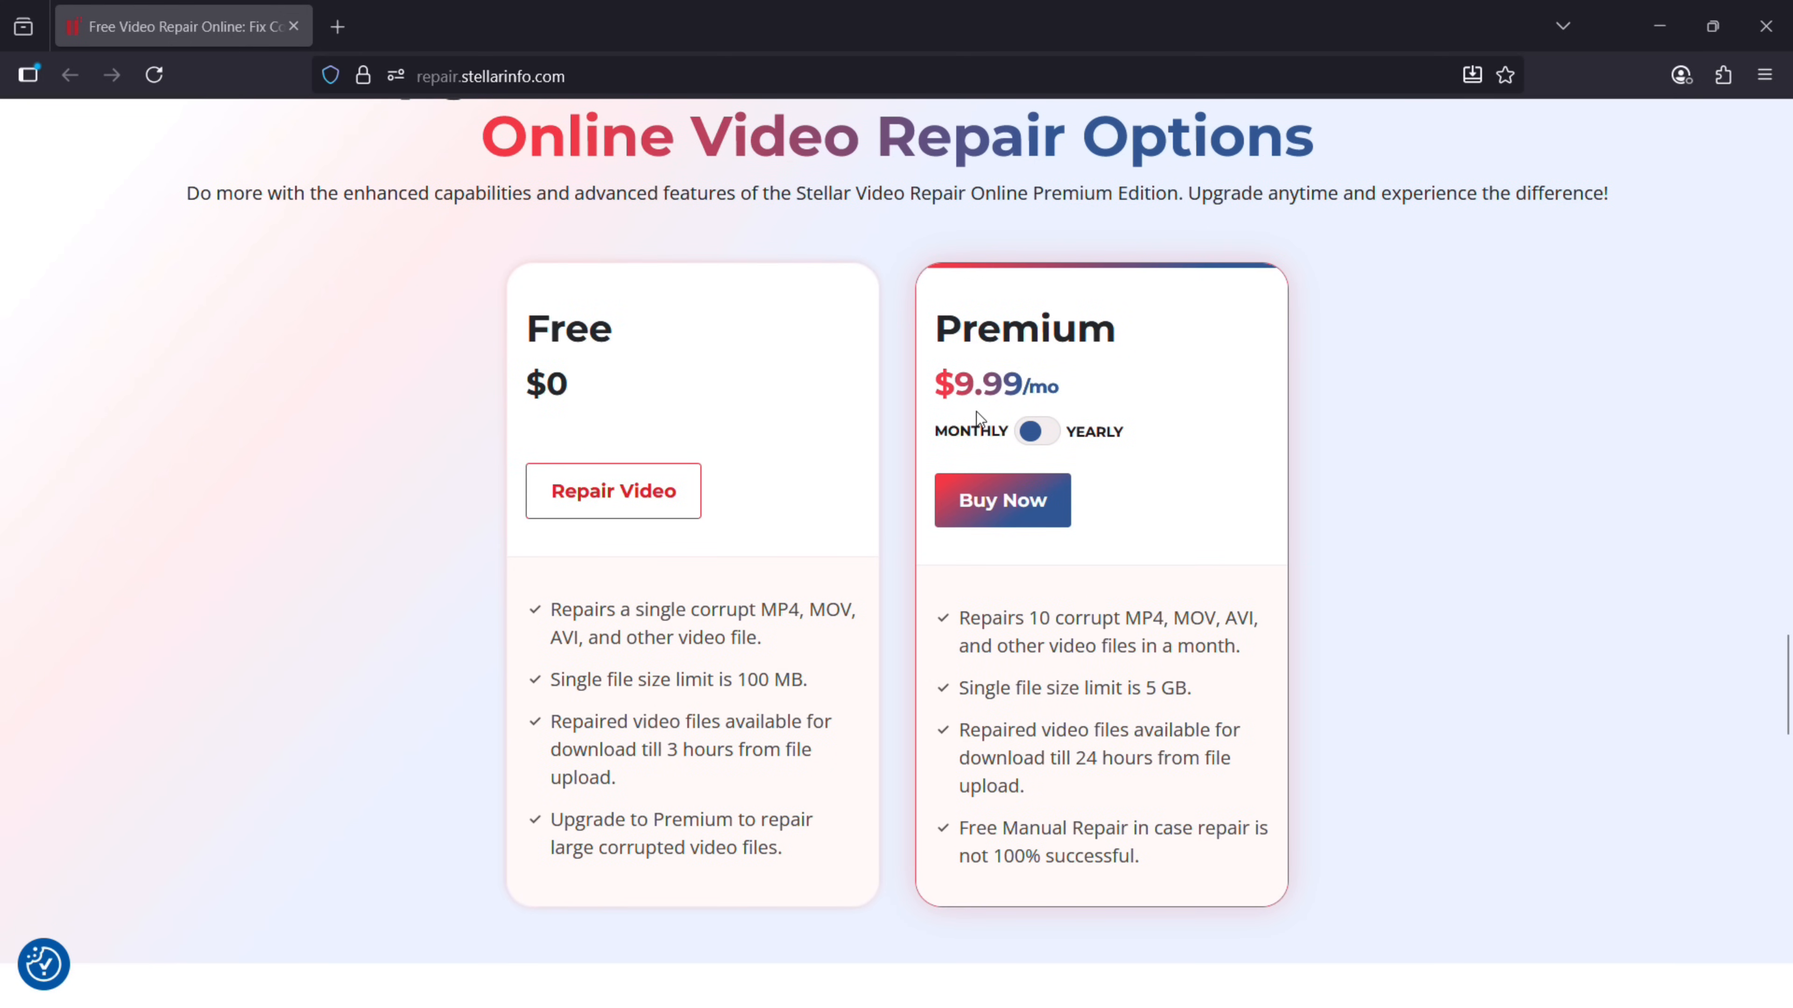
{"action": "mouse_move", "coordinate": [1039, 433]}
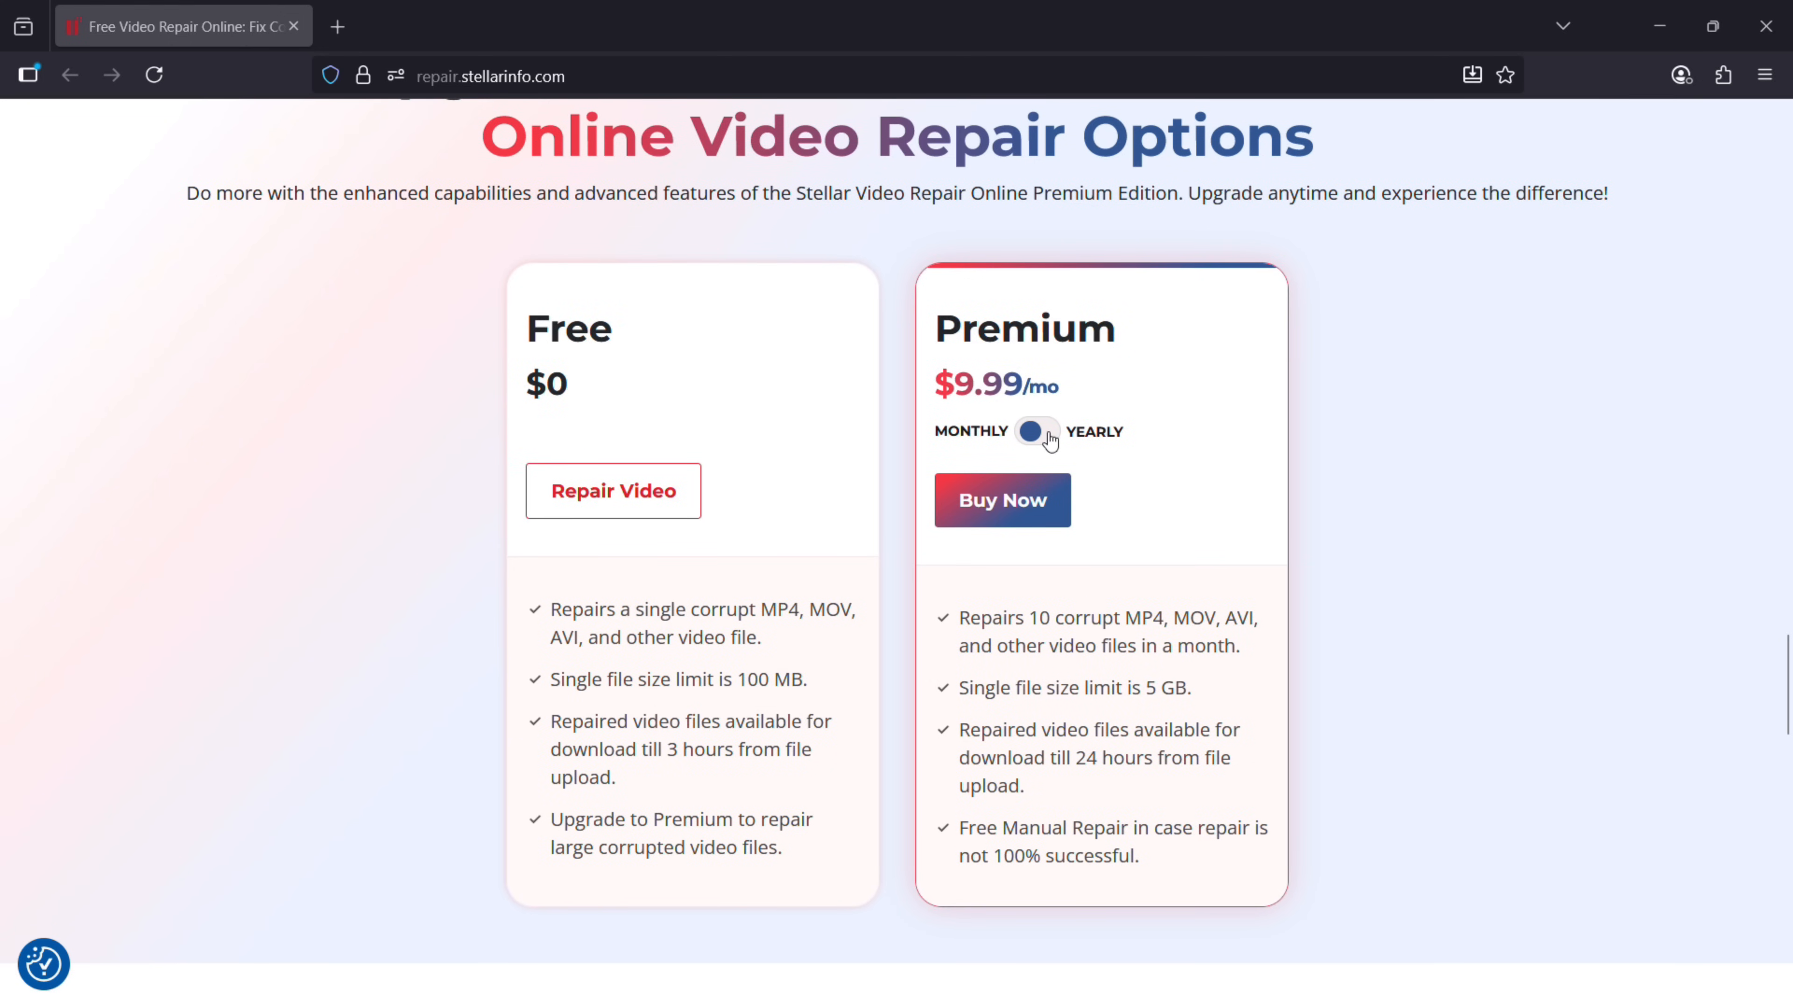
Toggle the Premium plan to yearly pricing at $59.99 with 50% off, after checking monthly
{"action": "left_click", "coordinate": [1039, 431]}
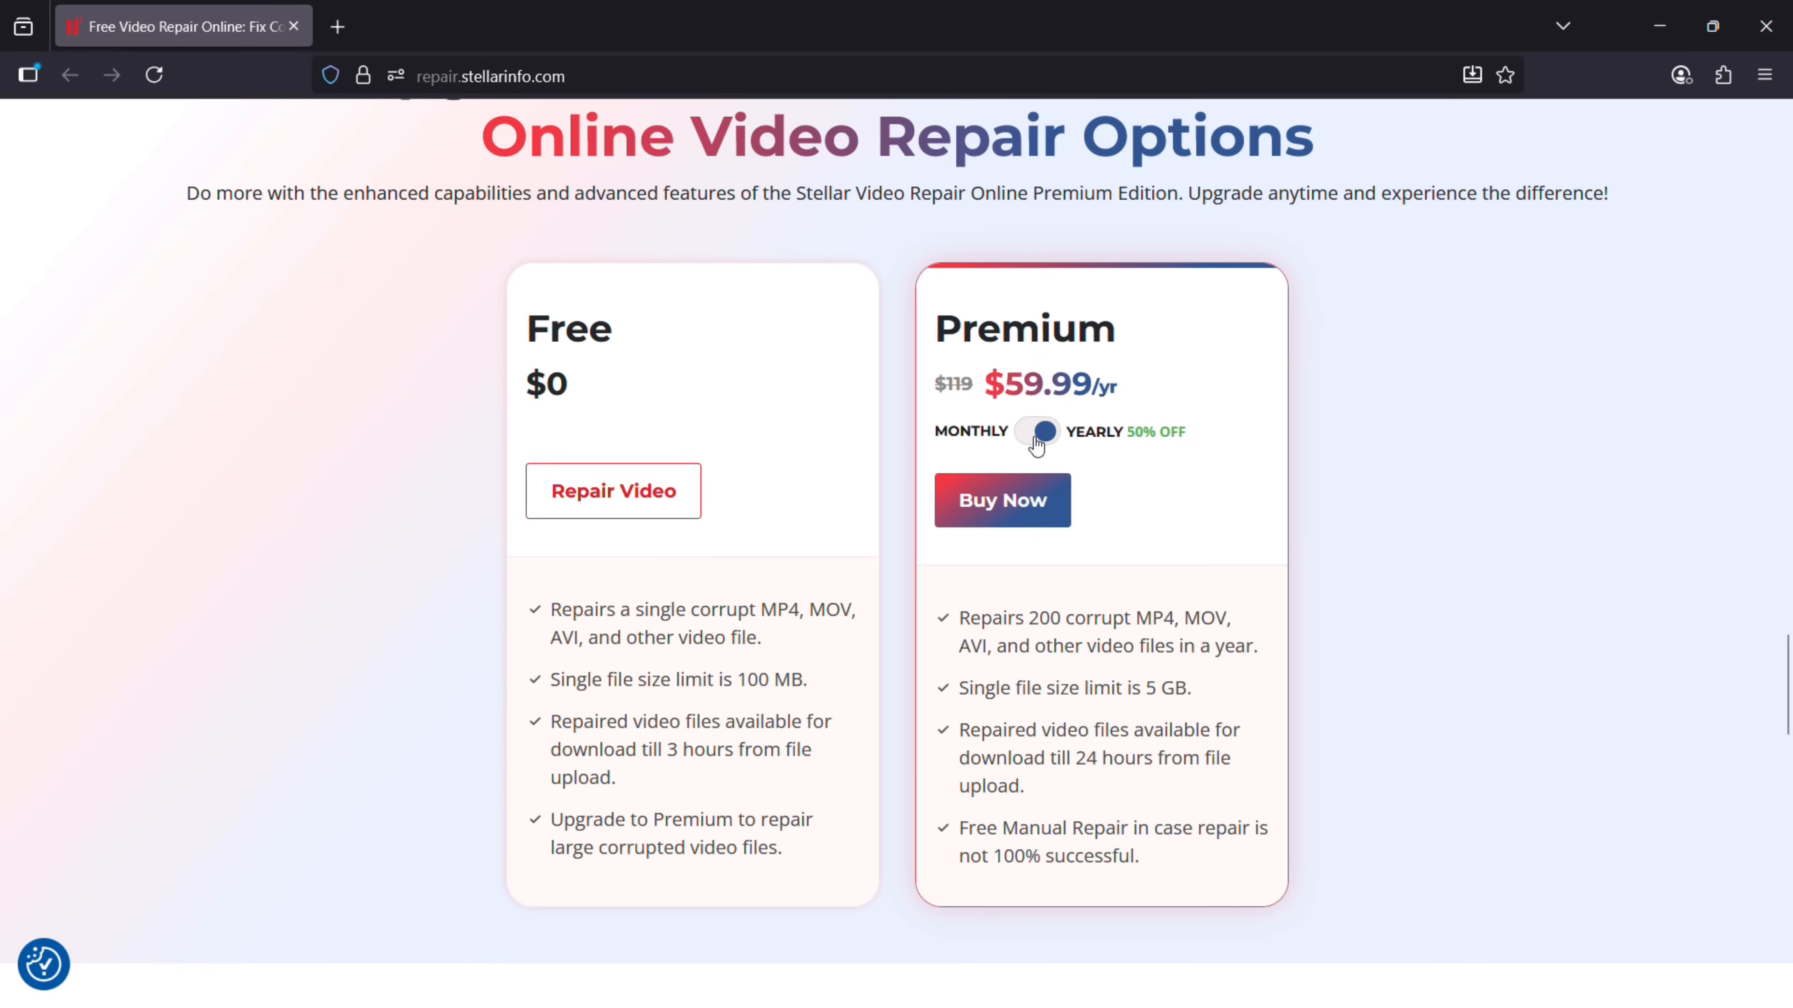
{"action": "left_click", "coordinate": [1036, 432]}
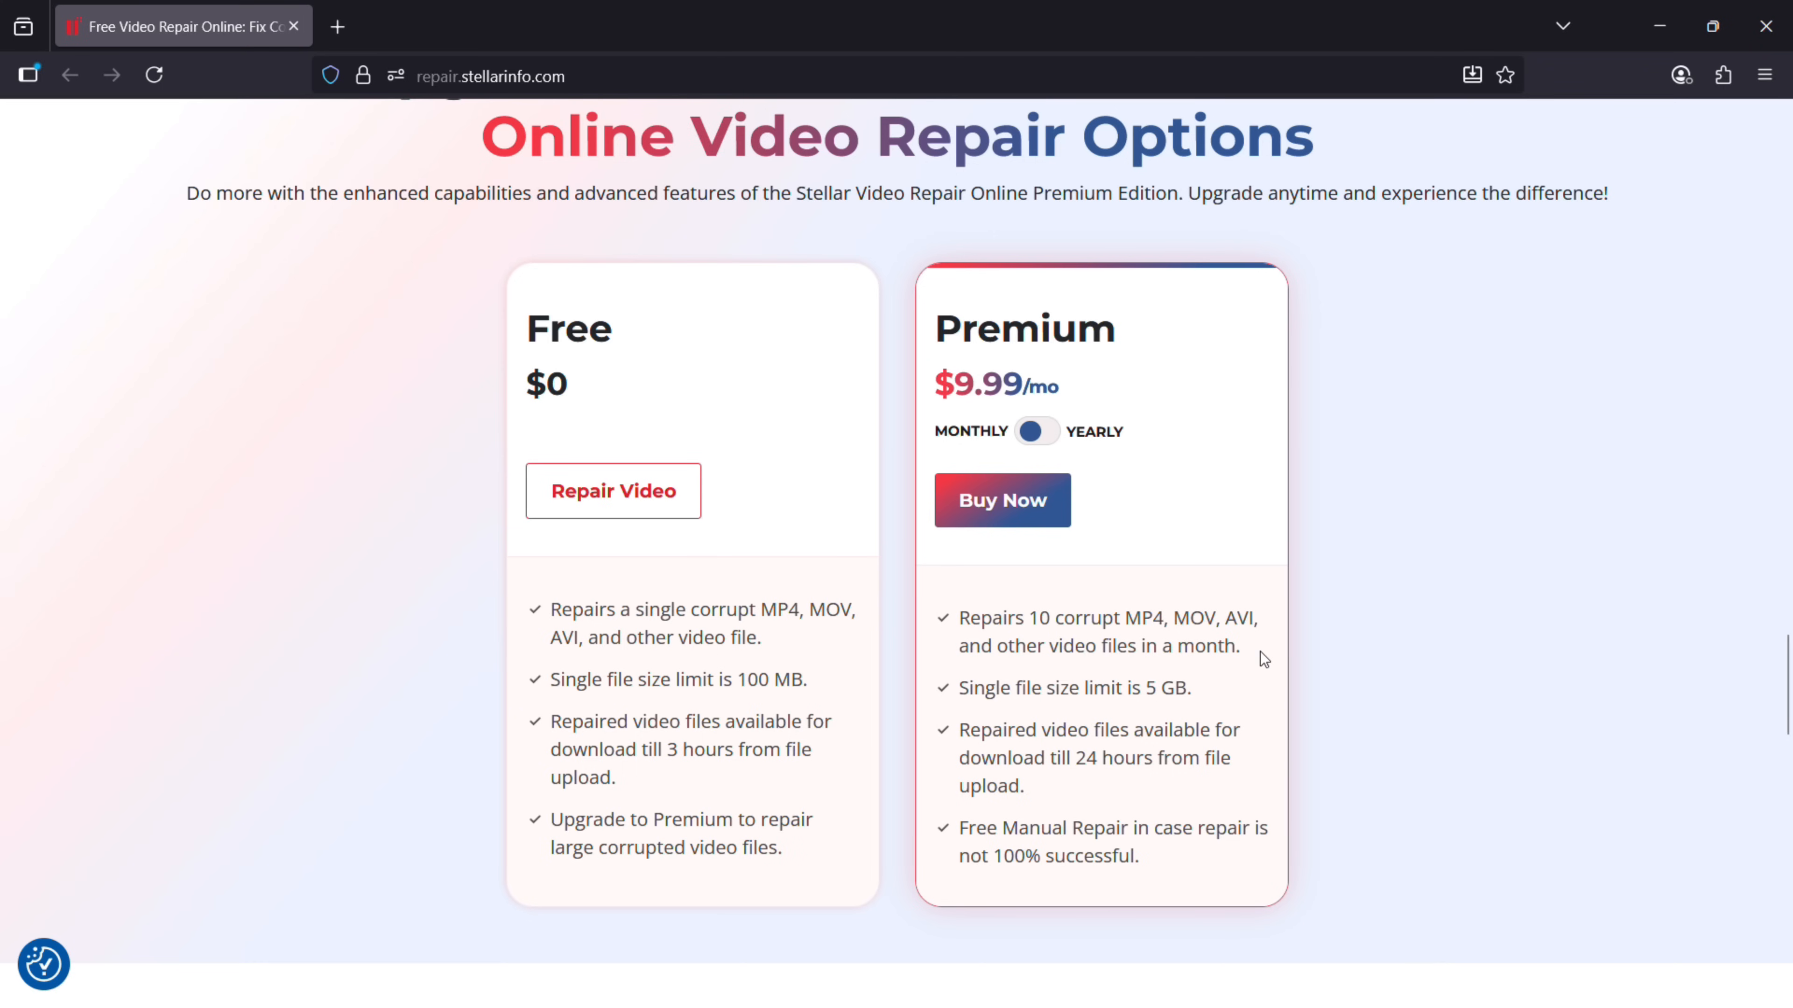
{"action": "mouse_move", "coordinate": [1277, 762]}
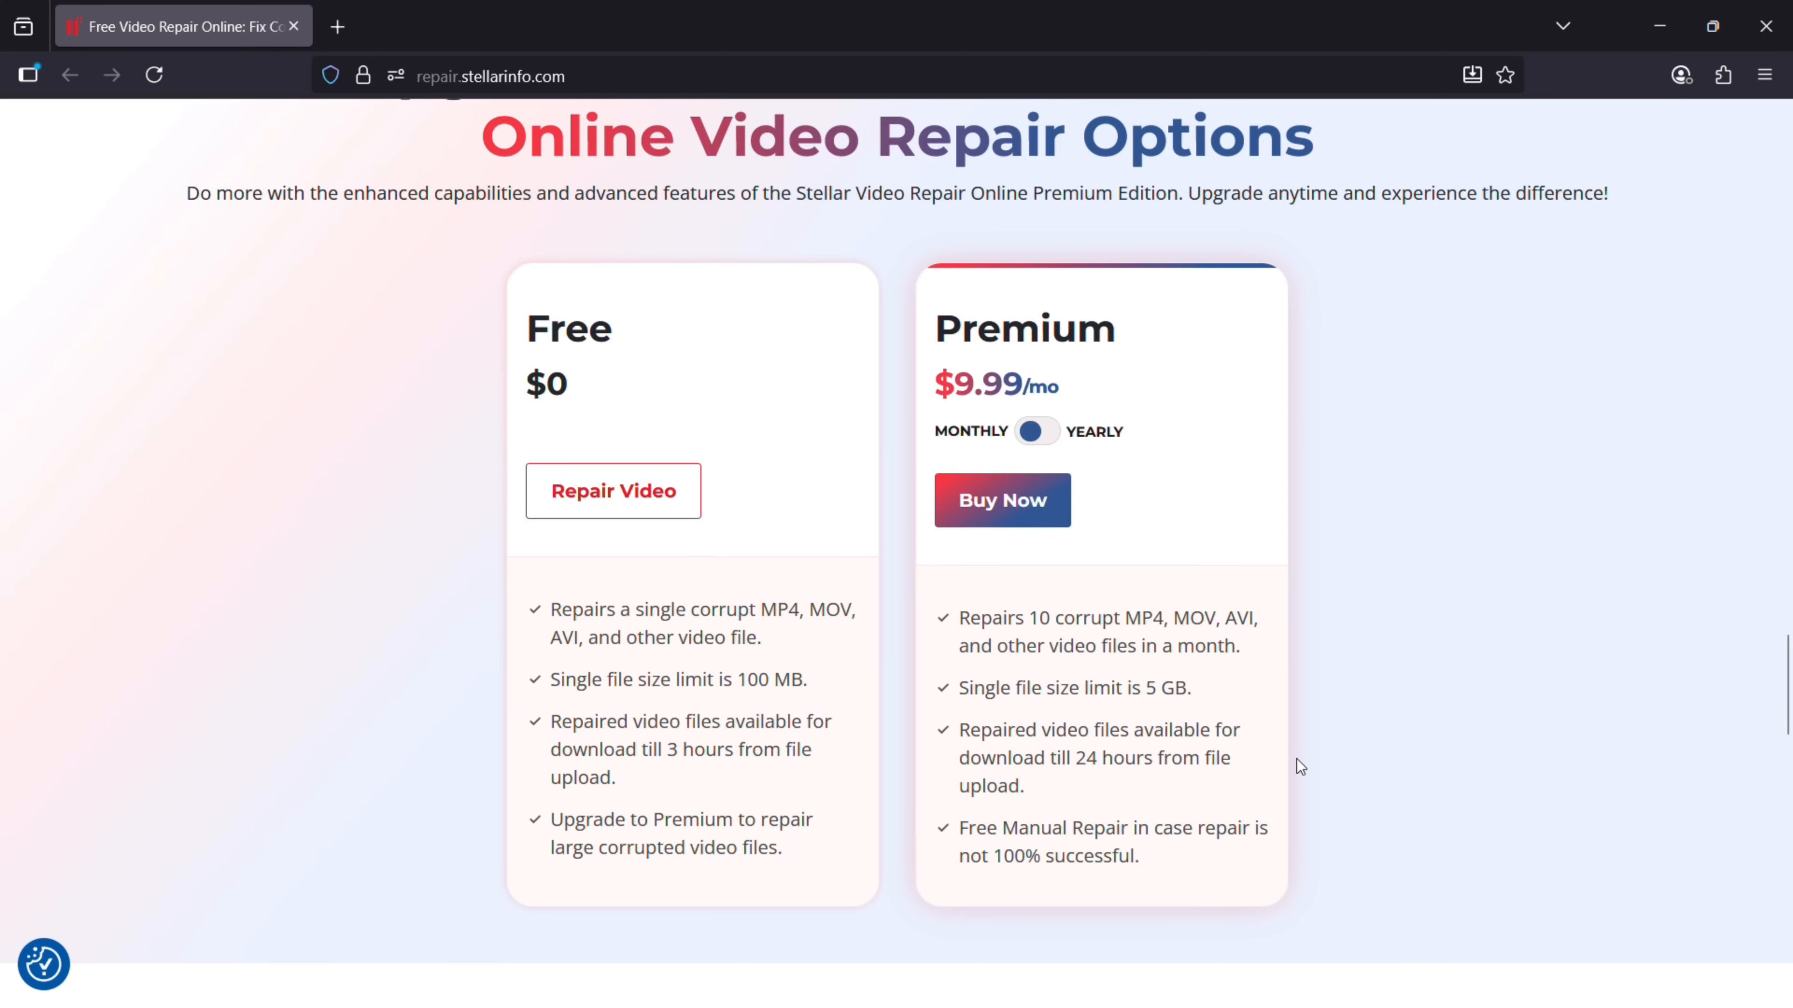
{"action": "left_click", "coordinate": [1038, 431]}
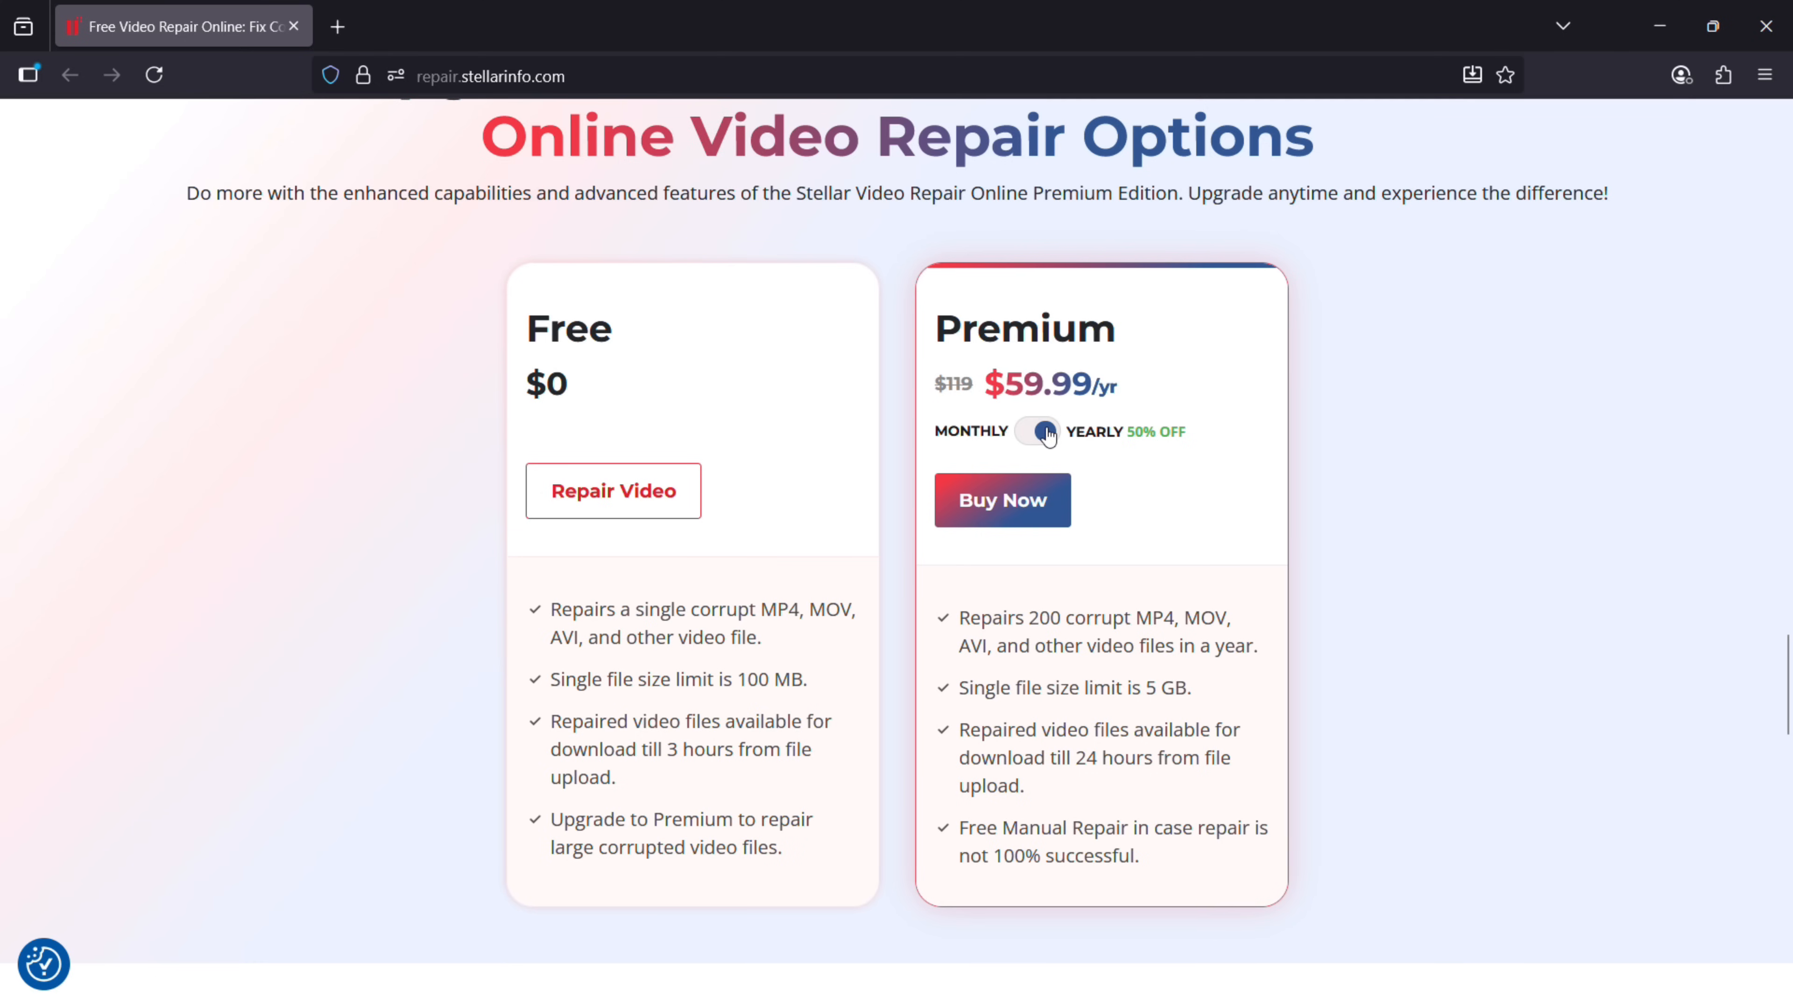